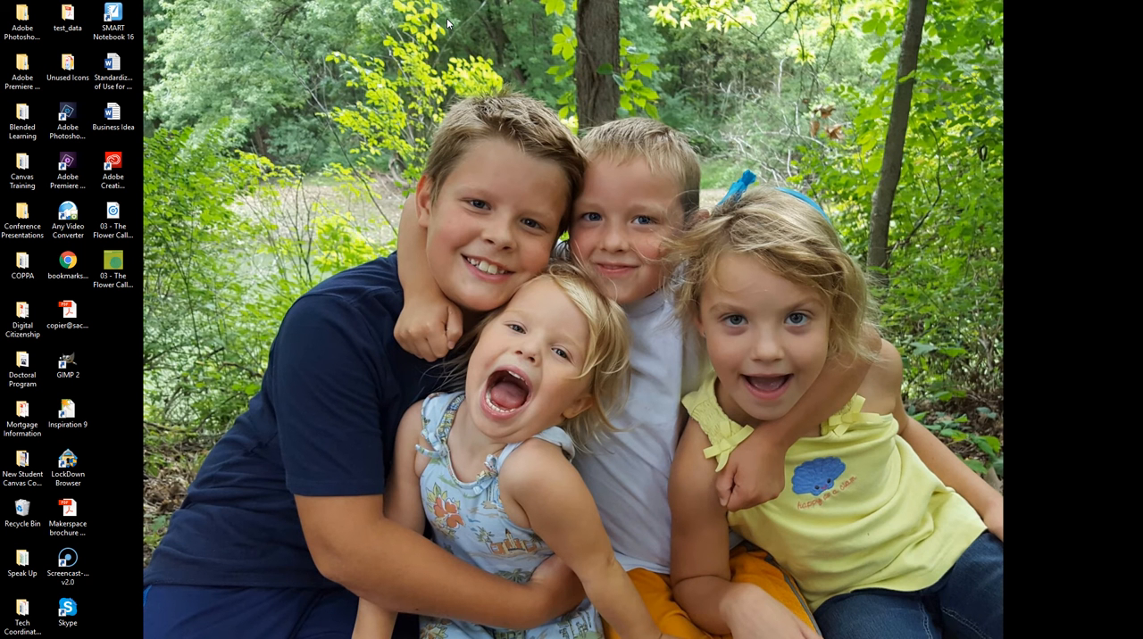
pyautogui.moveTo(341, 70)
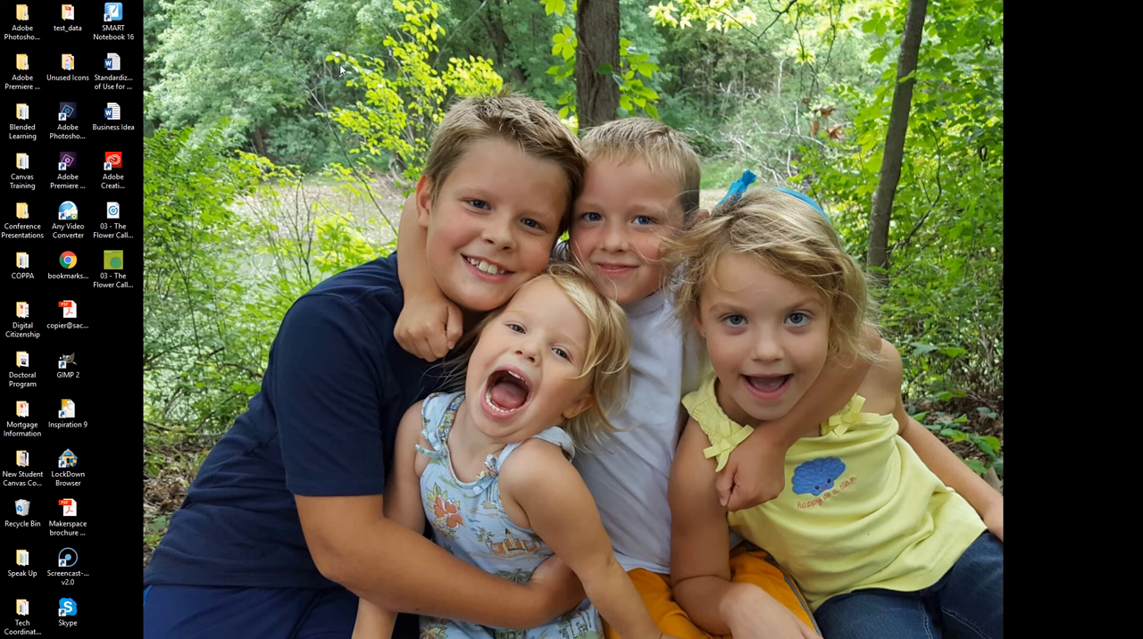
pyautogui.moveTo(350, 64)
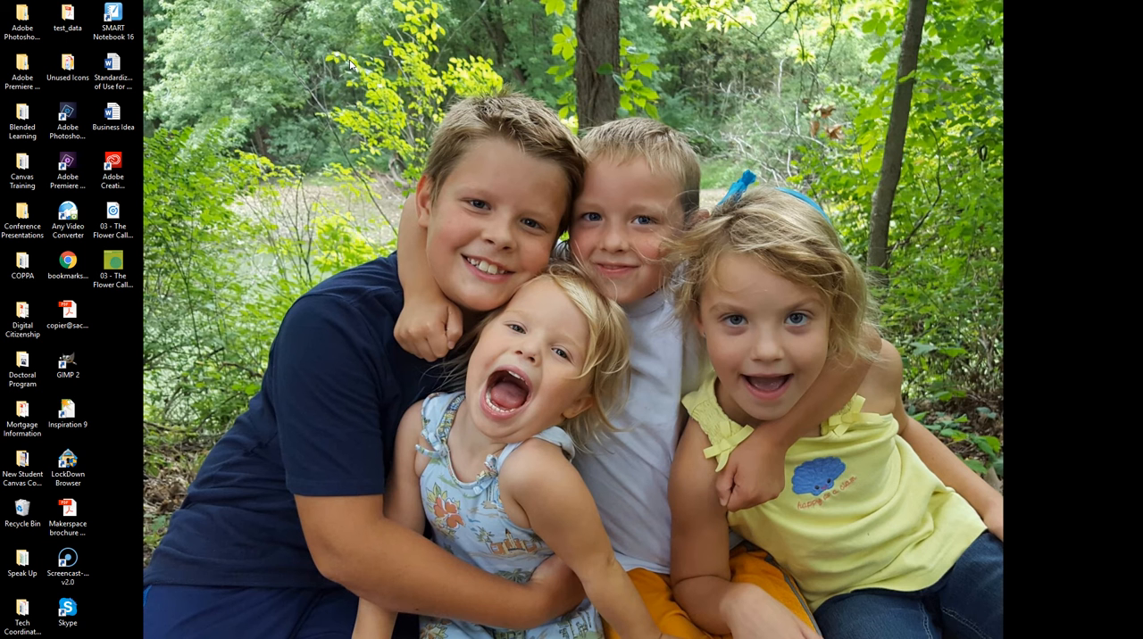
pyautogui.moveTo(374, 114)
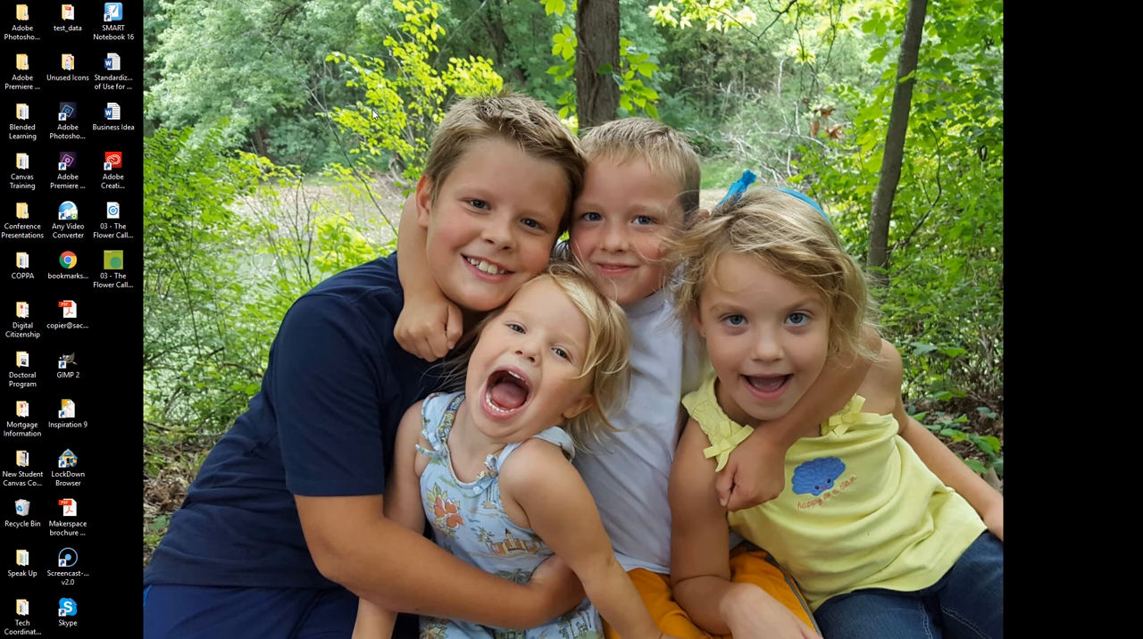
pyautogui.moveTo(380, 118)
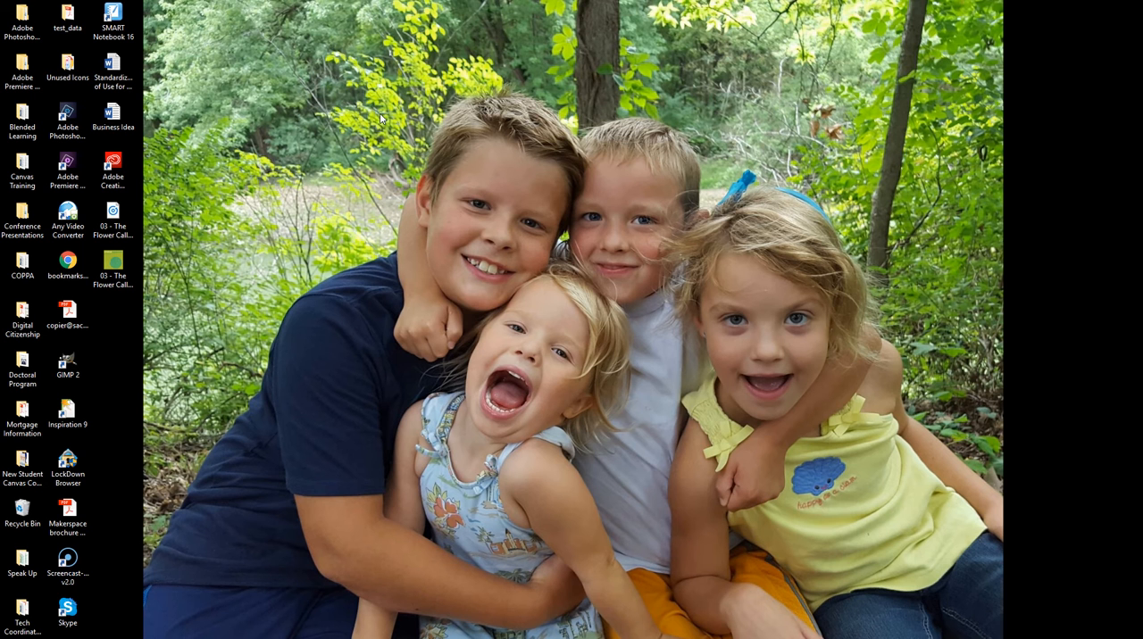
pyautogui.moveTo(352, 94)
pyautogui.write('audac')
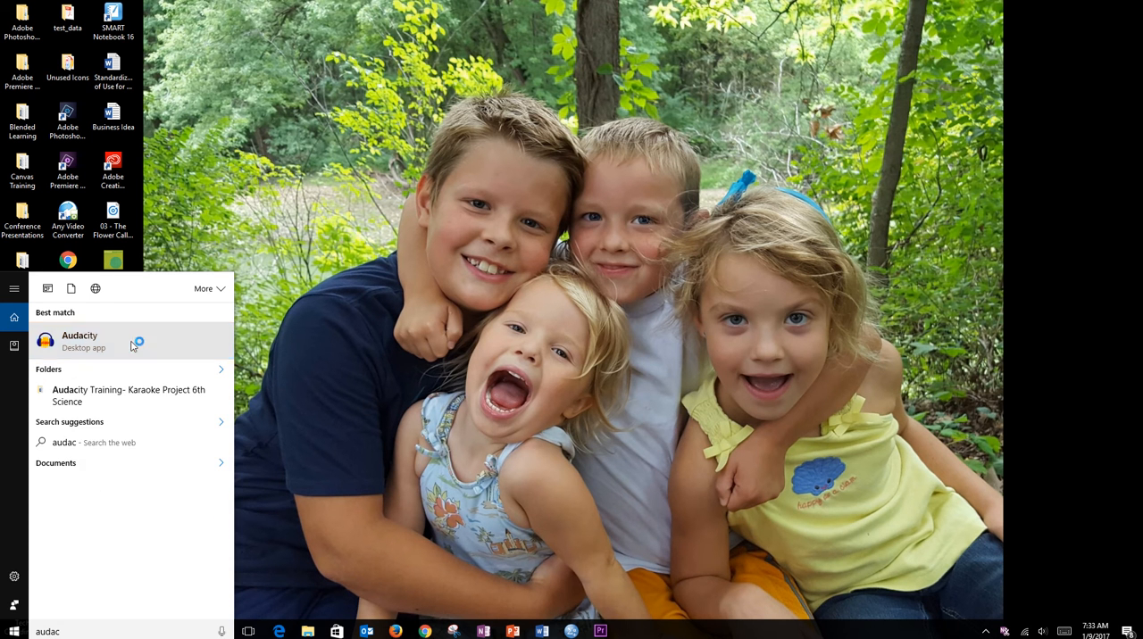
# Launch Audacity from the Windows Start search results for 'audac'.
pyautogui.click(80, 341)
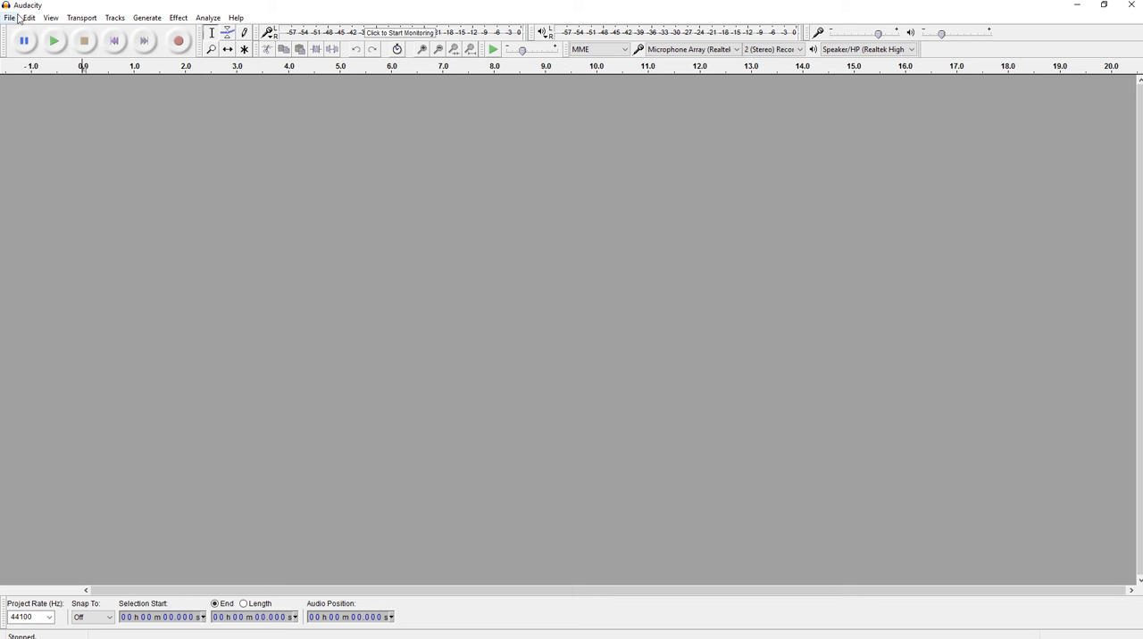
# Load the '03 - The Flower Called Nowhere' MP3 from the Desktop as a stereo track.
pyautogui.click(9, 17)
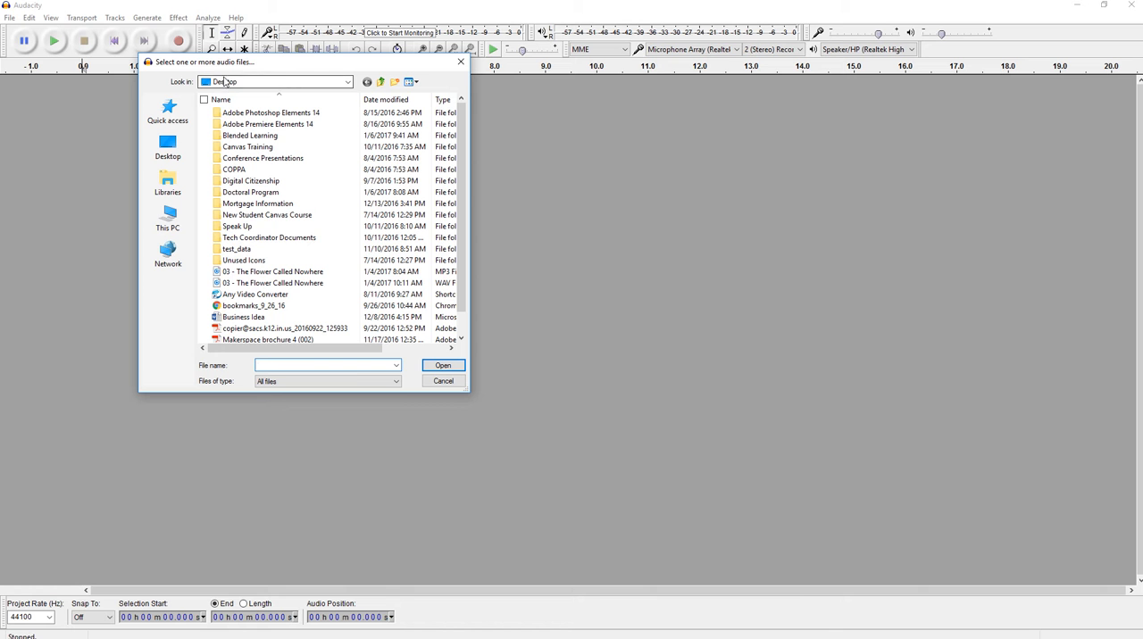
pyautogui.click(272, 272)
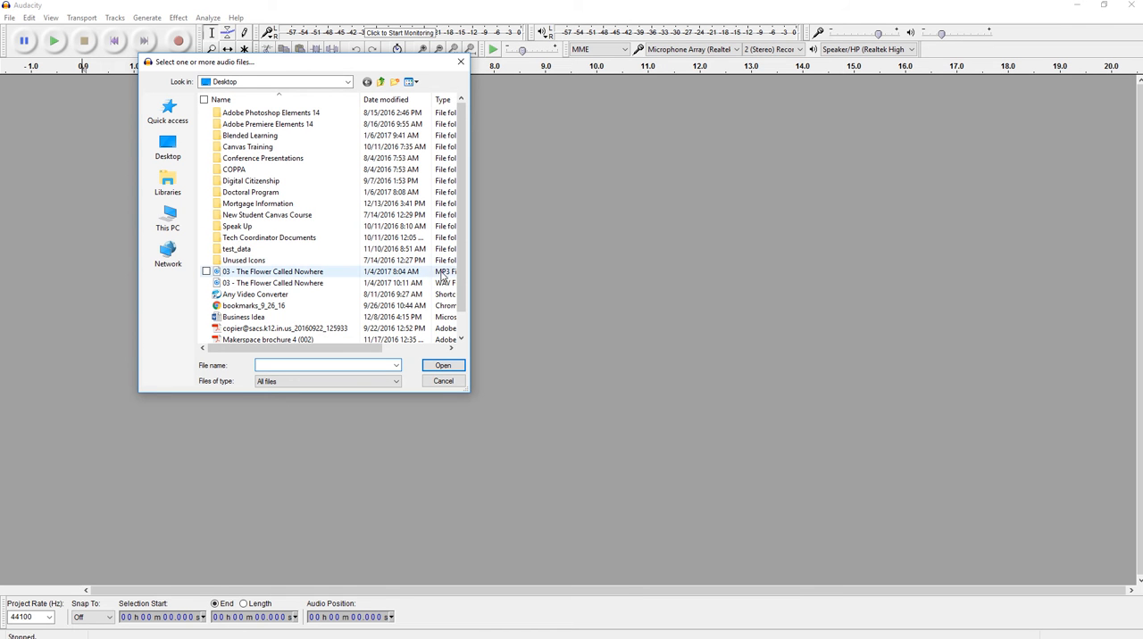
pyautogui.click(272, 271)
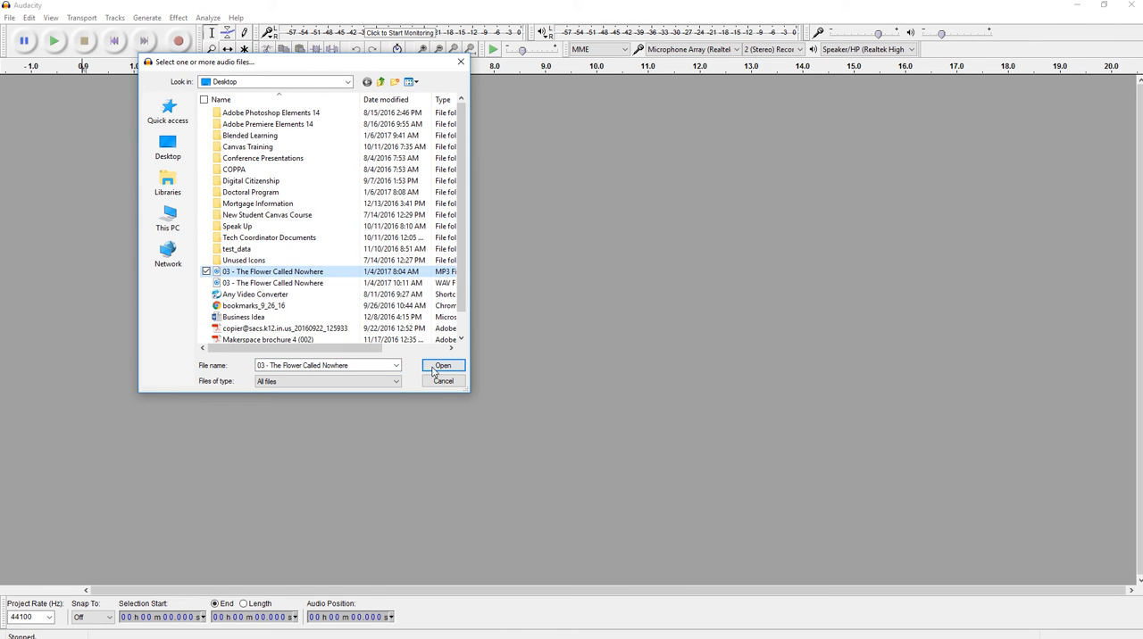
pyautogui.click(443, 365)
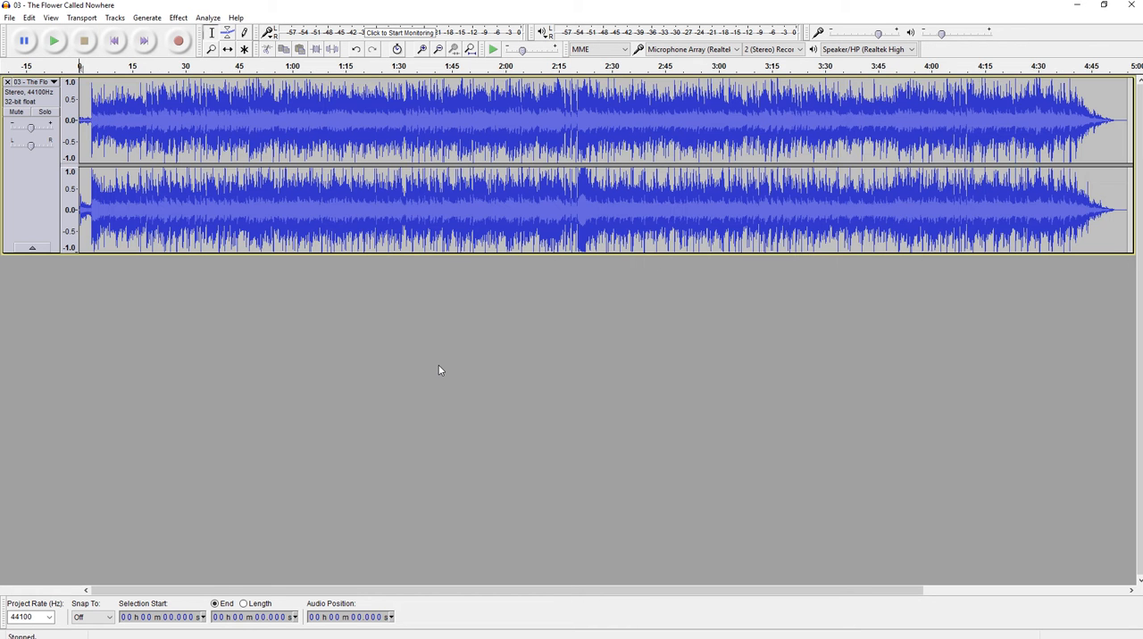
pyautogui.moveTo(144, 114)
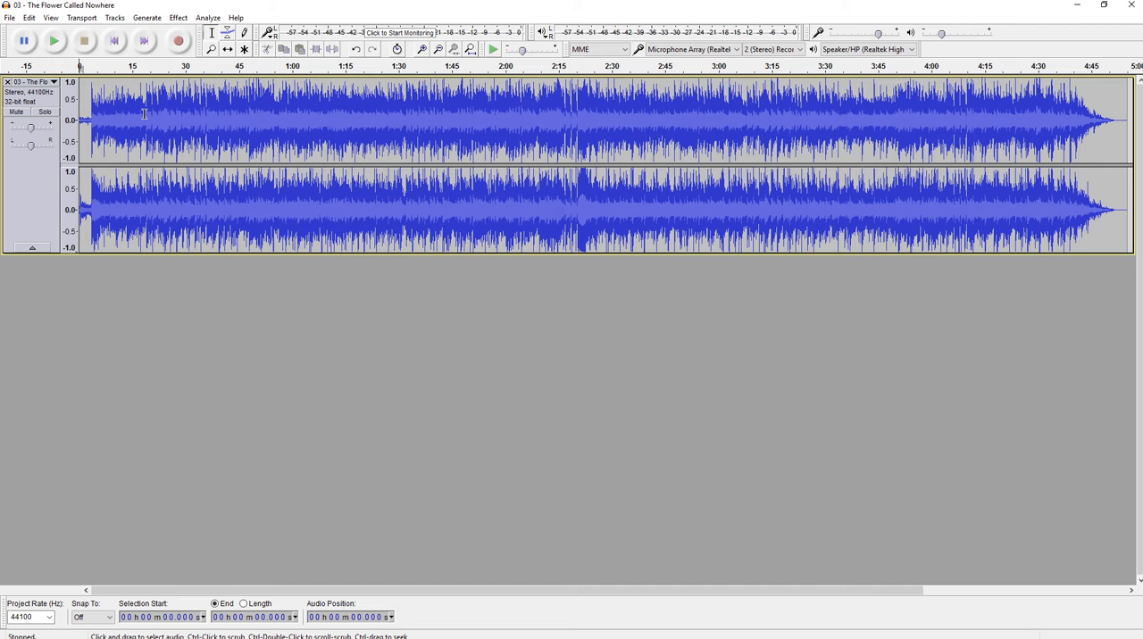
pyautogui.moveTo(802, 145)
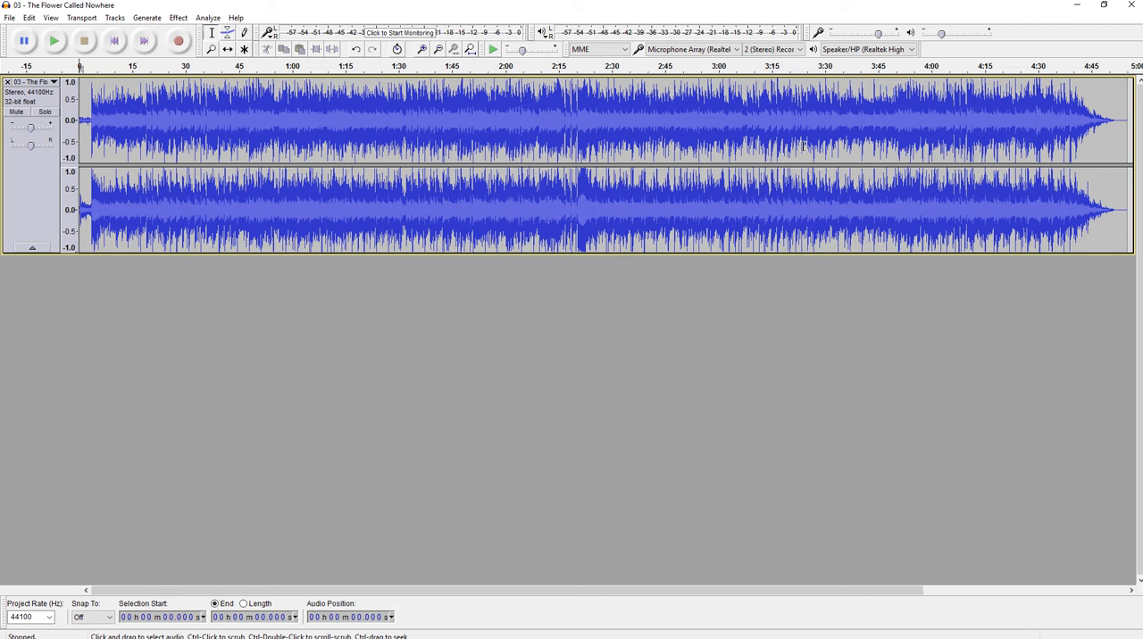
pyautogui.moveTo(203, 112)
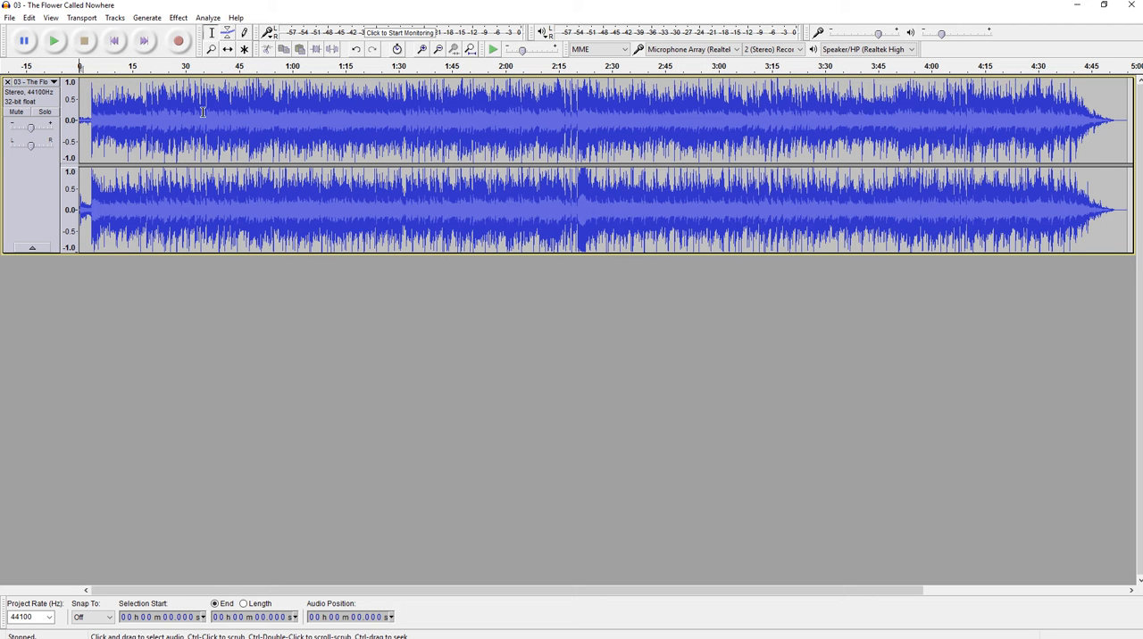
pyautogui.moveTo(176, 110)
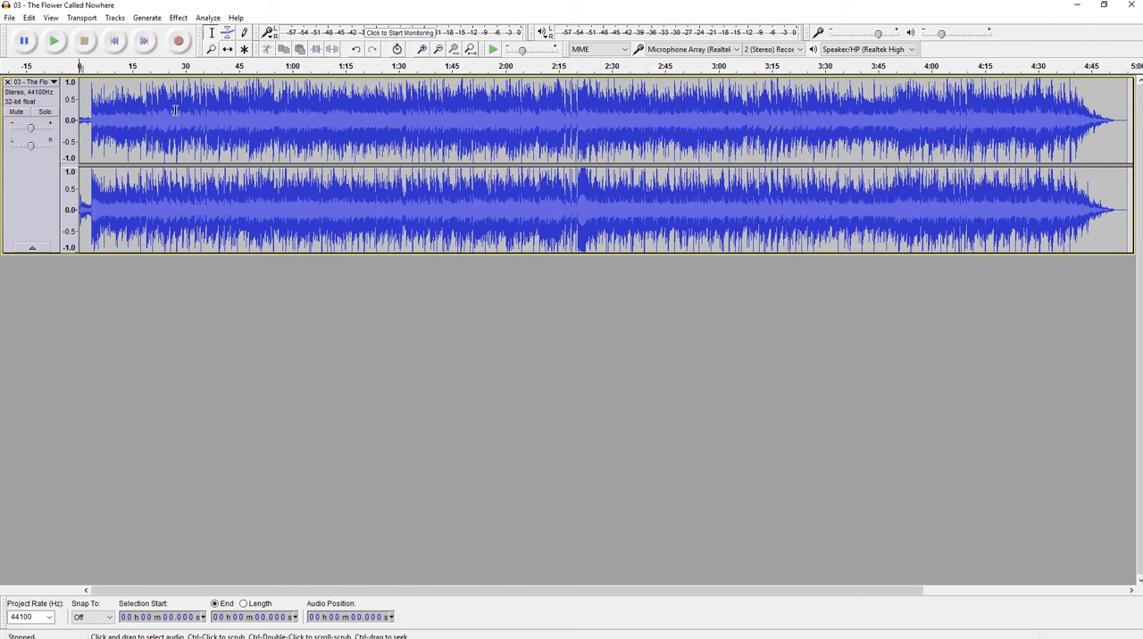
pyautogui.moveTo(280, 19)
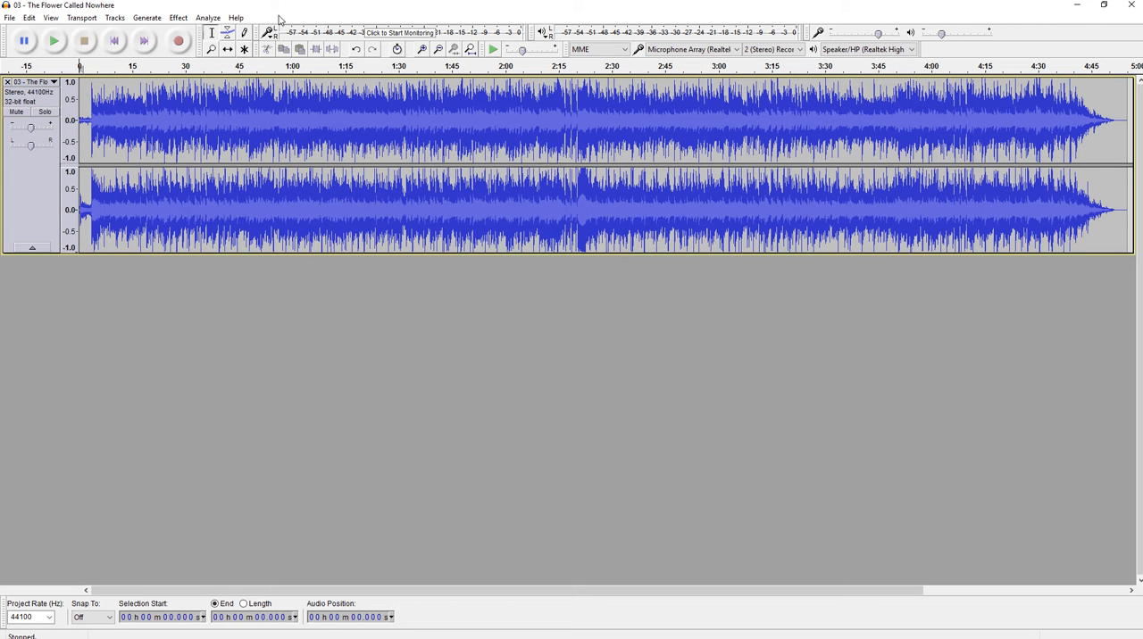
pyautogui.moveTo(240, 219)
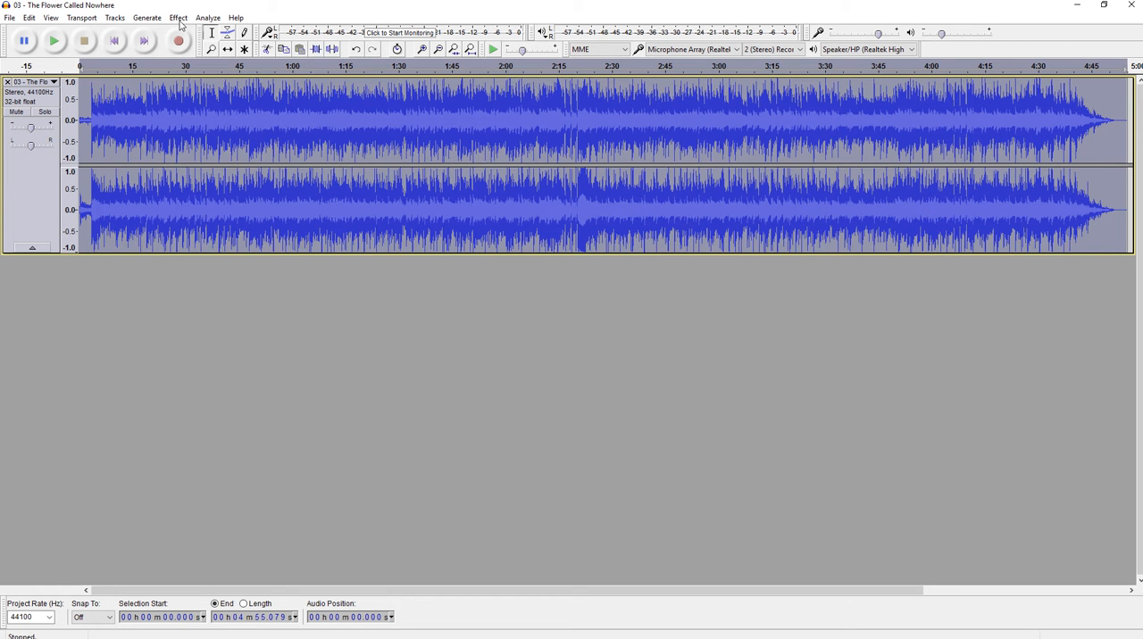
# Apply the Vocal Remover effect with default settings to the whole selected song.
pyautogui.click(178, 17)
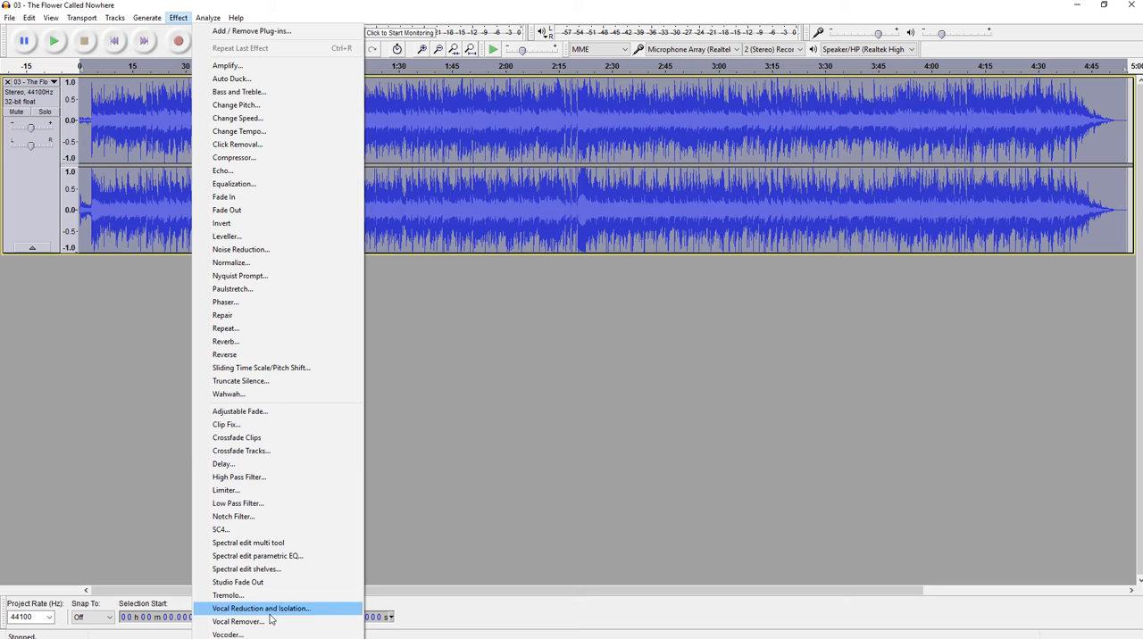
pyautogui.click(238, 621)
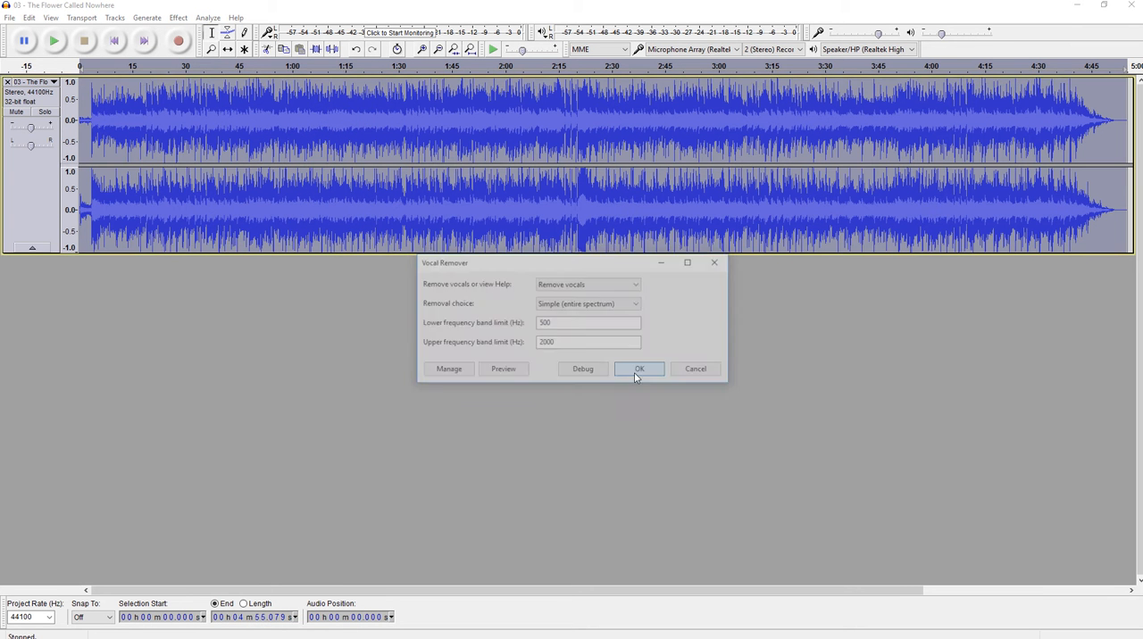
pyautogui.click(639, 369)
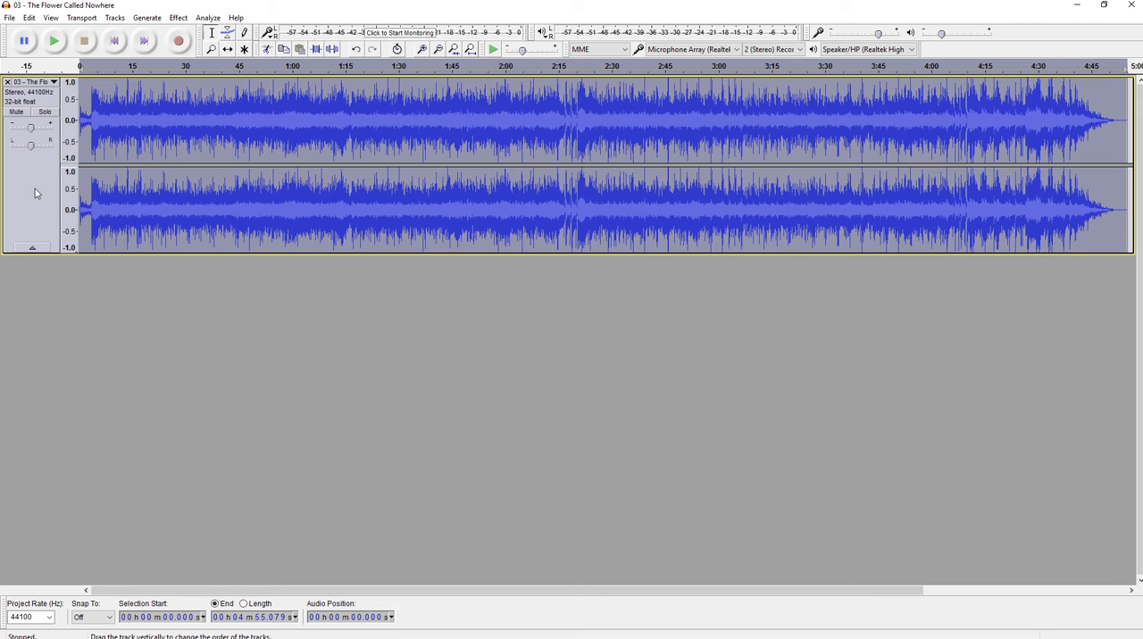
pyautogui.moveTo(165, 105)
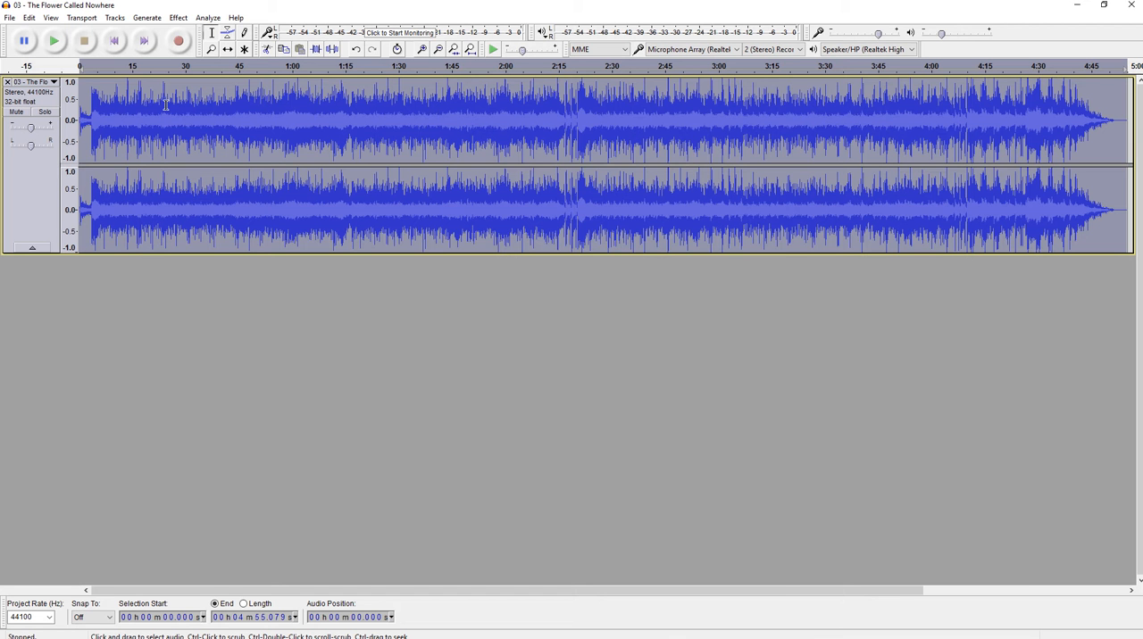
pyautogui.moveTo(433, 209)
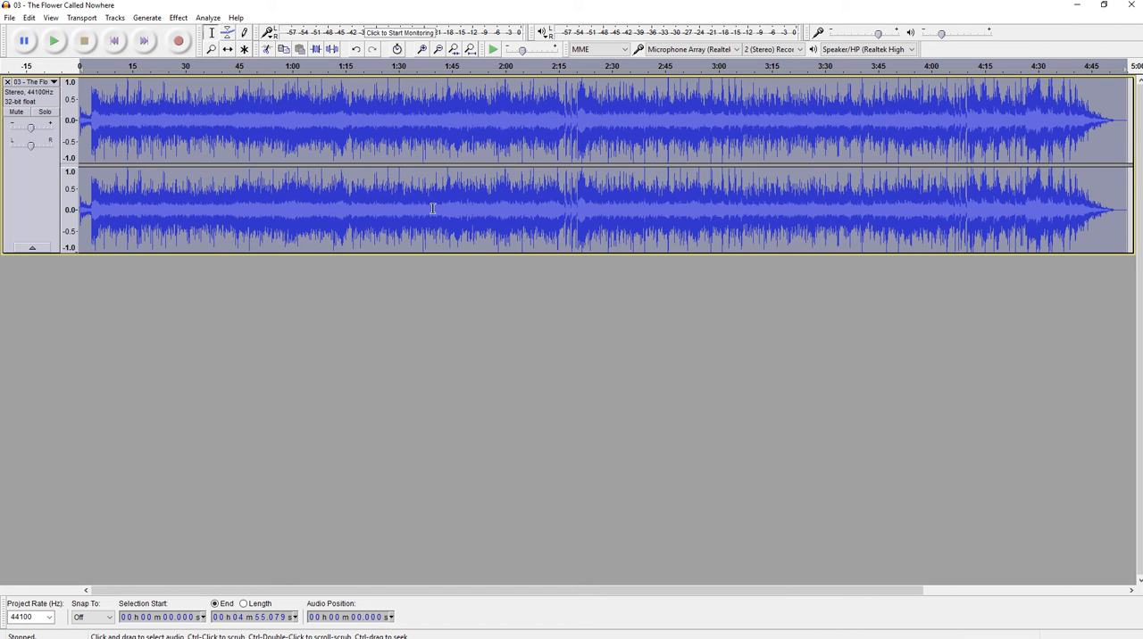
pyautogui.moveTo(61, 164)
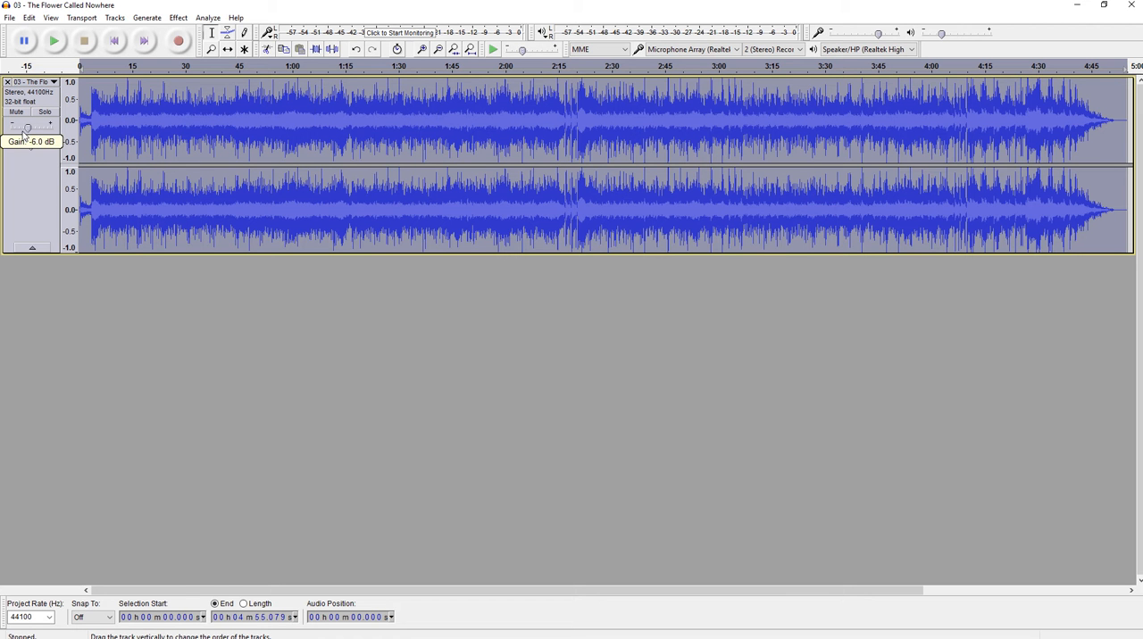
# Lower the song track's Gain slider to around -6 dB.
pyautogui.moveTo(27, 128); pyautogui.dragTo(12, 127)
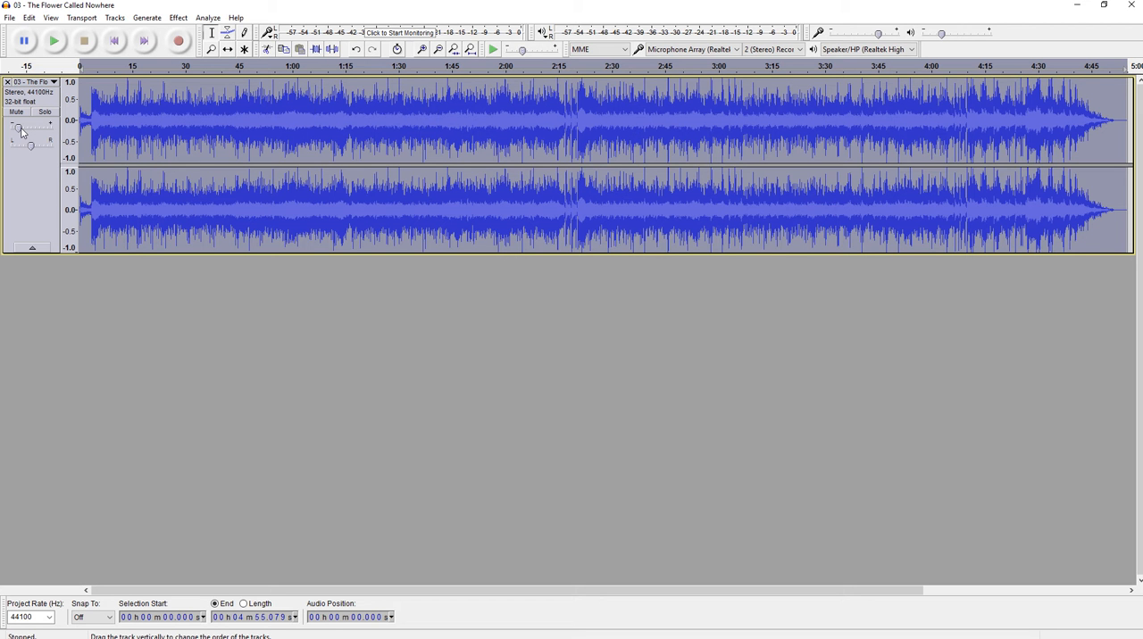
pyautogui.moveTo(20, 194)
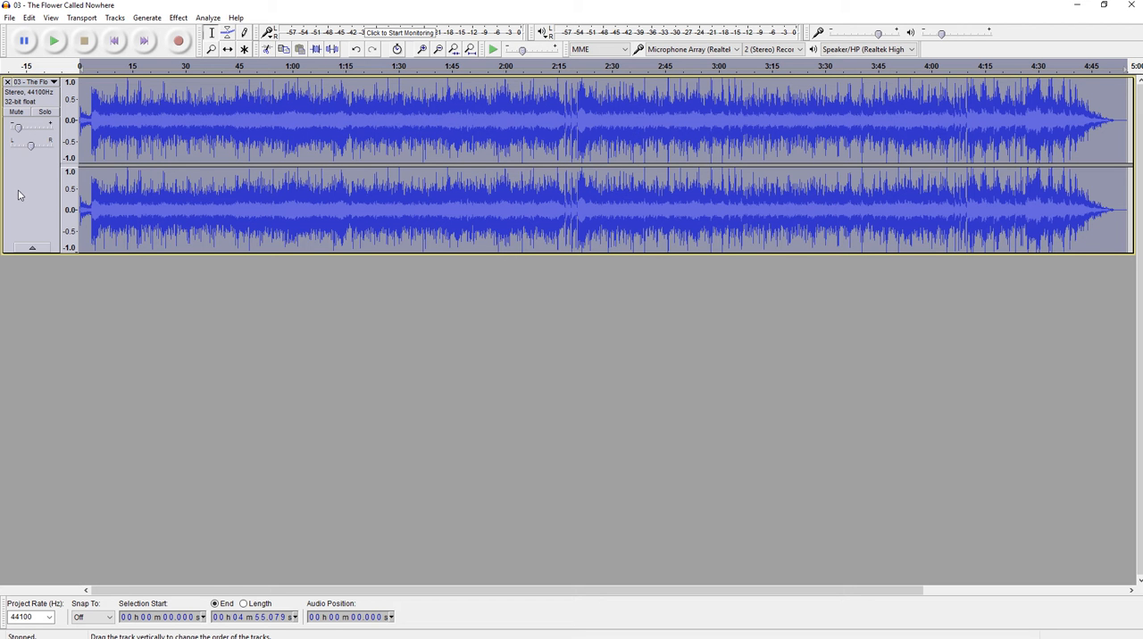
pyautogui.moveTo(25, 195)
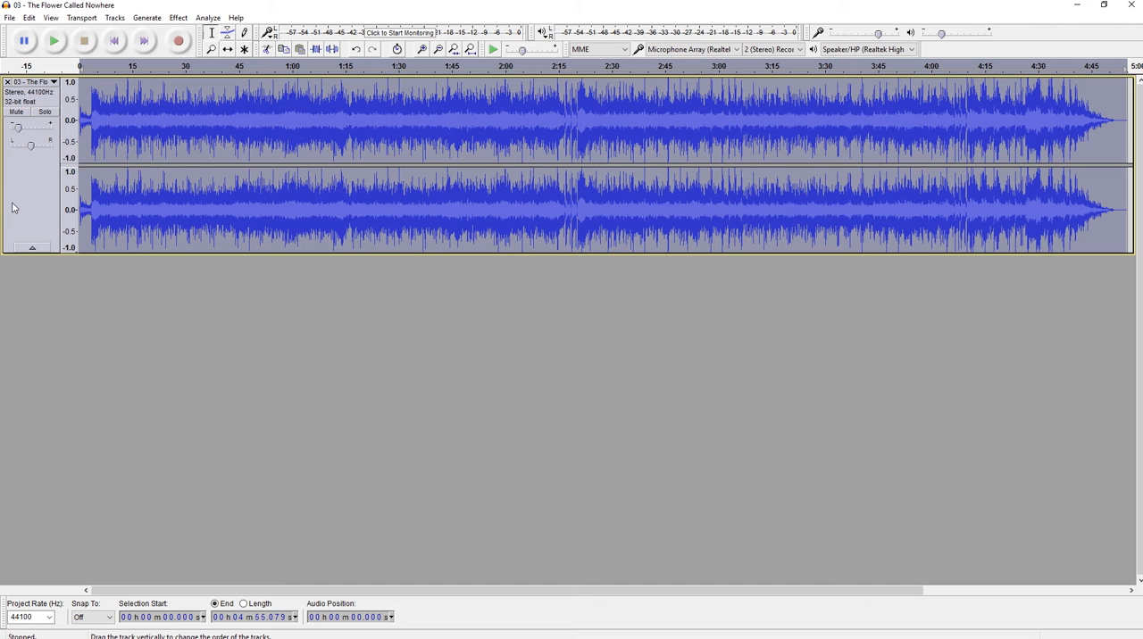
pyautogui.moveTo(16, 193)
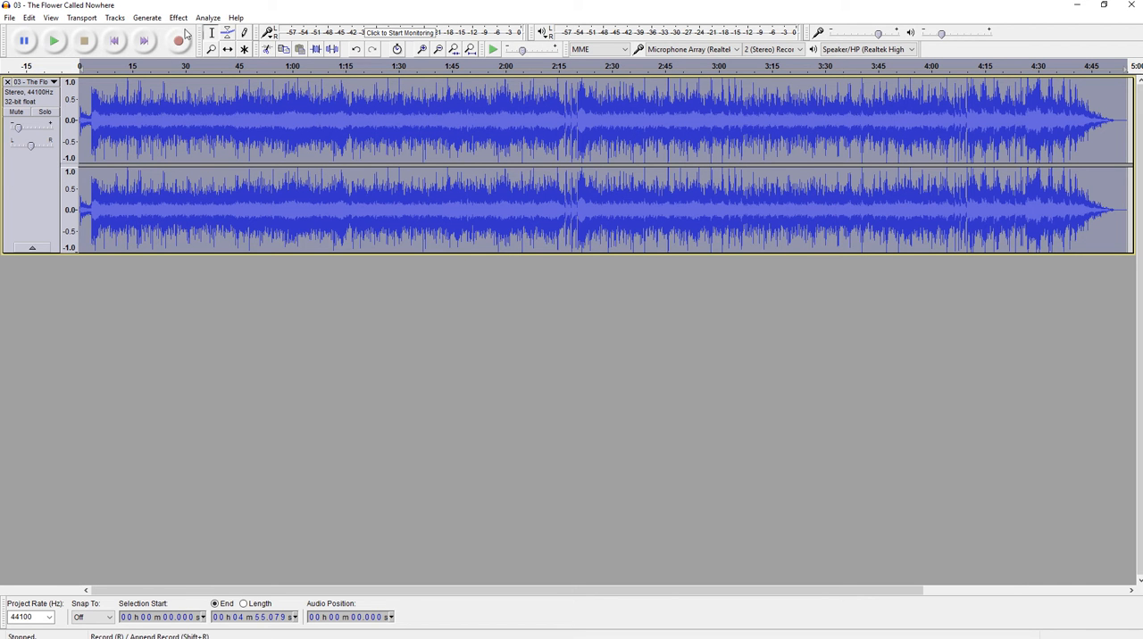
pyautogui.moveTo(180, 40)
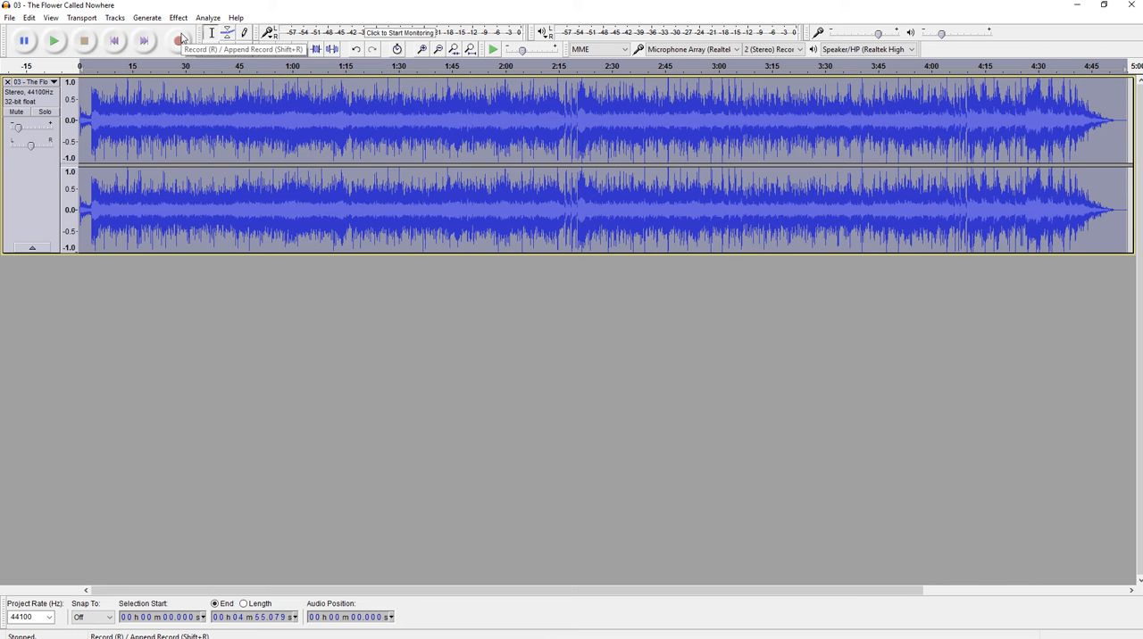
# Play a short stretch of the vocal-free song from about 24 seconds, then stop playback.
pyautogui.click(178, 41)
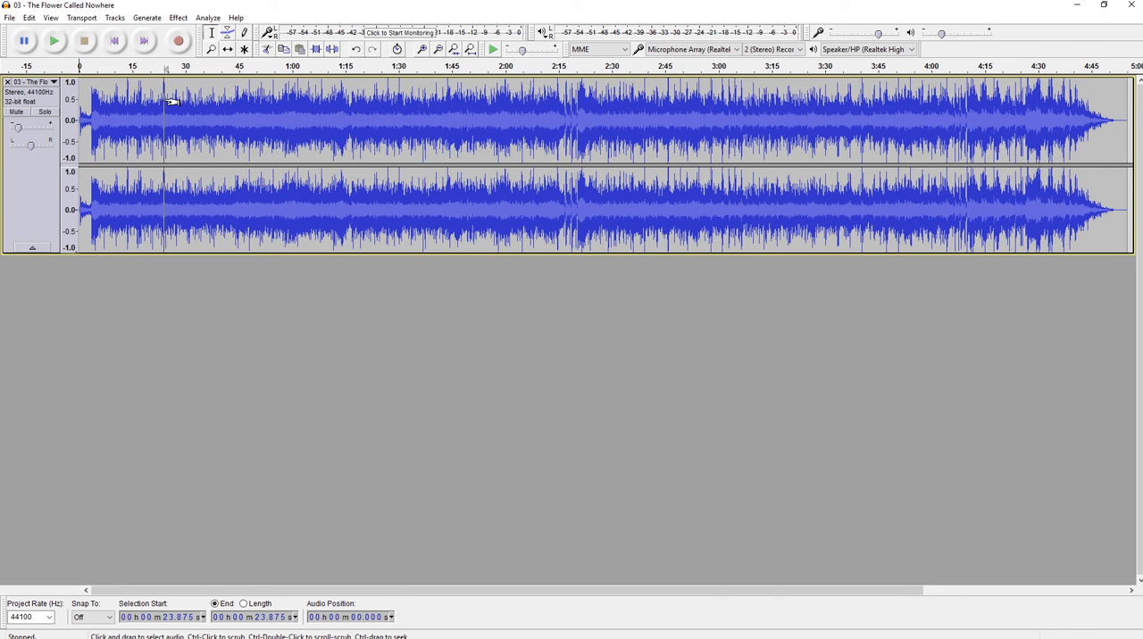
pyautogui.click(54, 40)
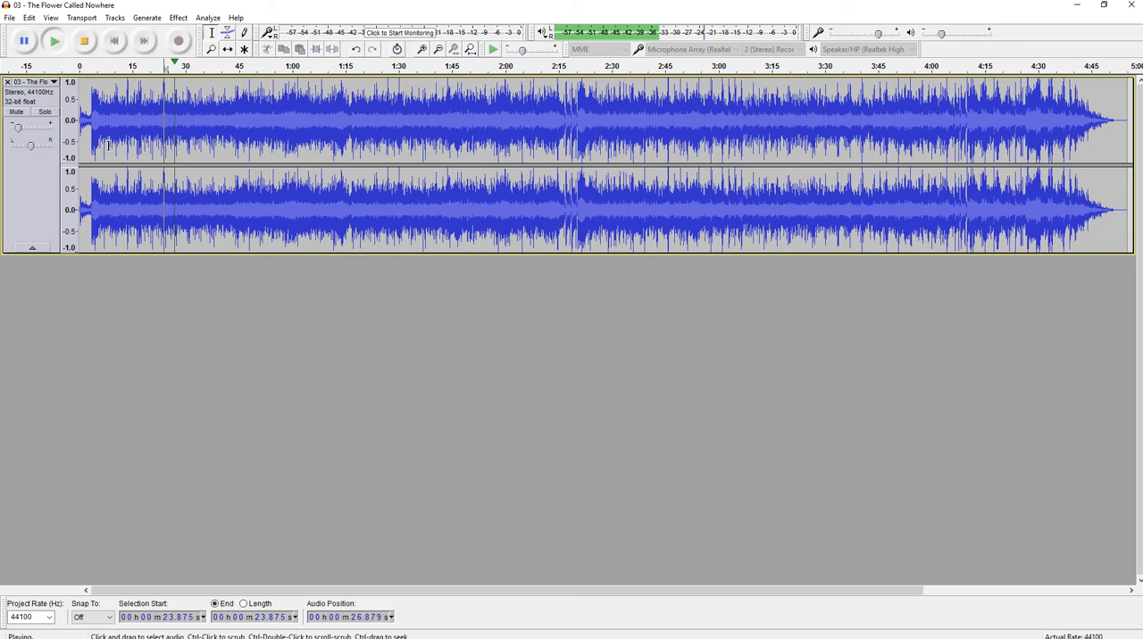
pyautogui.click(83, 40)
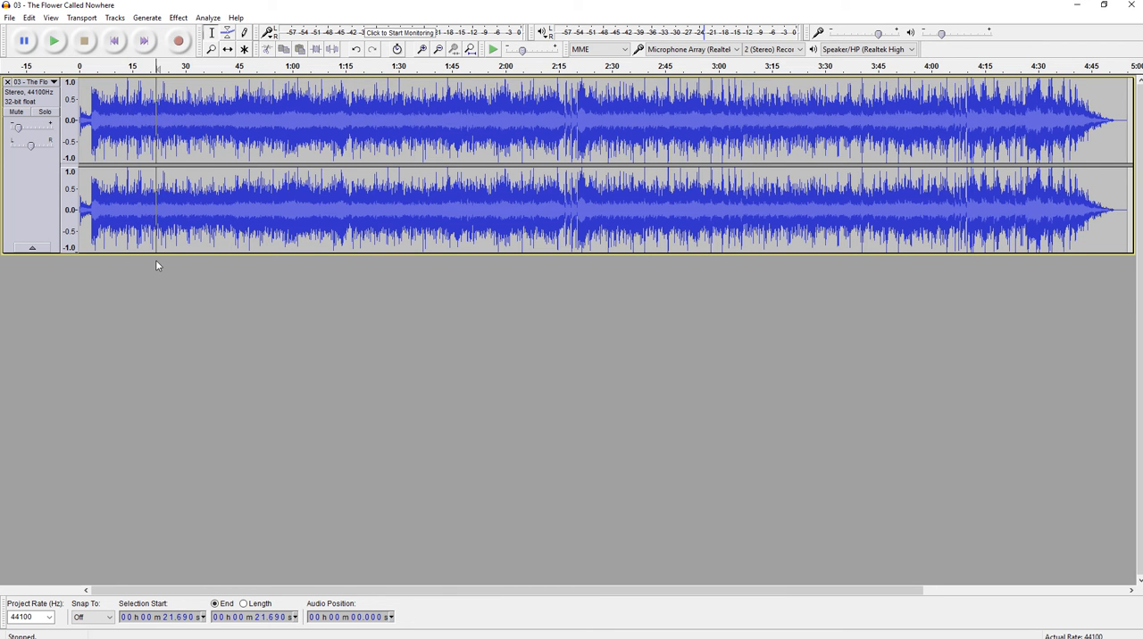
pyautogui.moveTo(153, 287)
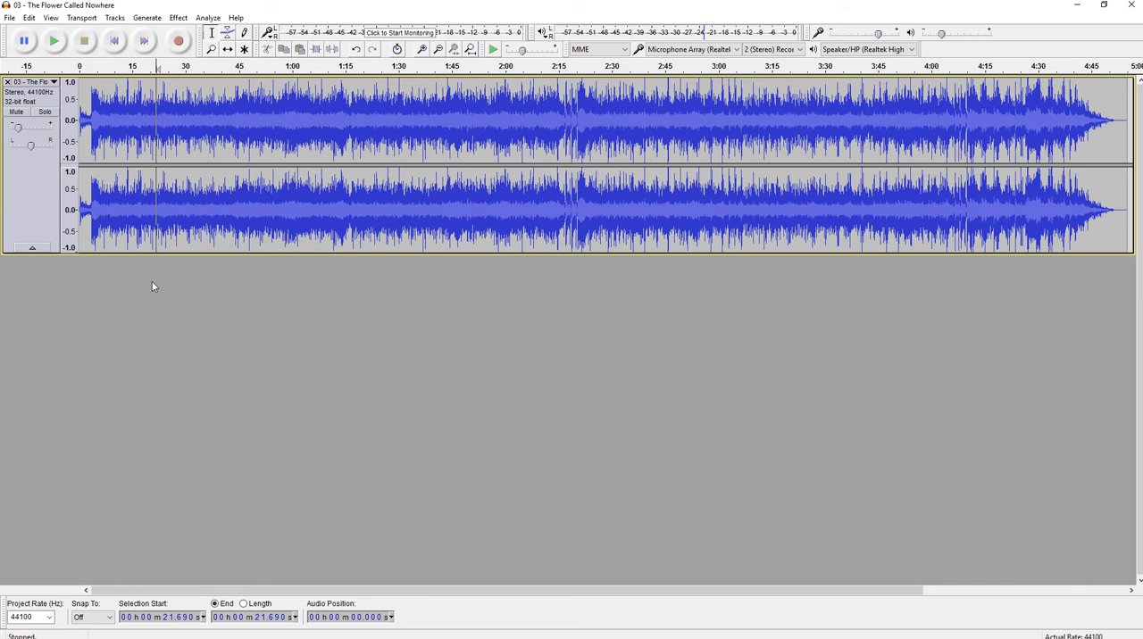
pyautogui.moveTo(154, 266)
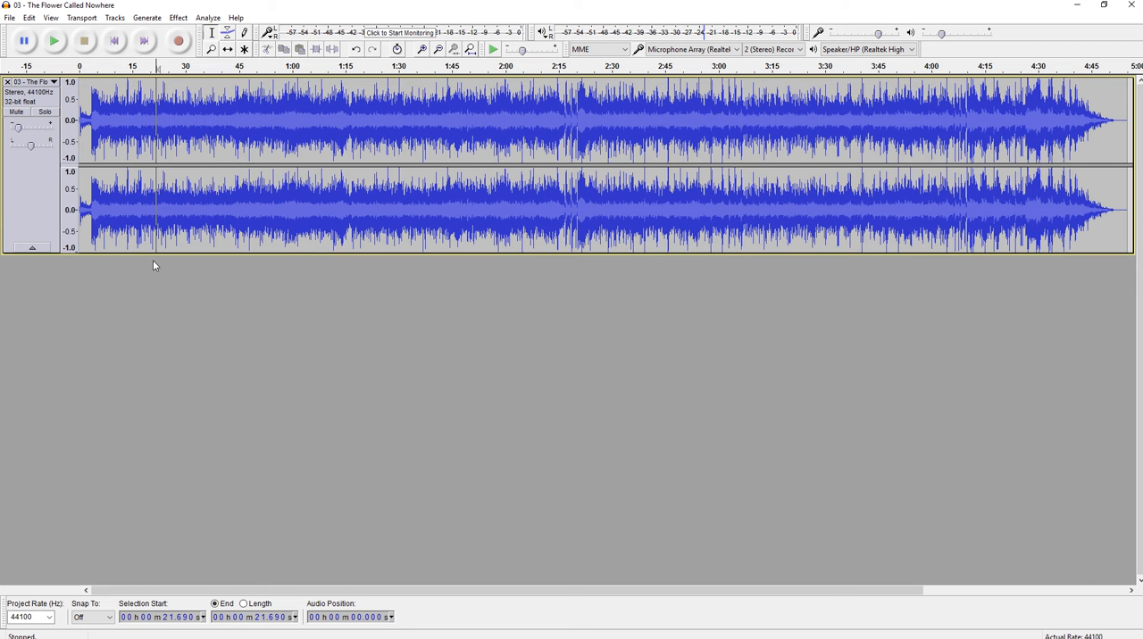
pyautogui.moveTo(14, 292)
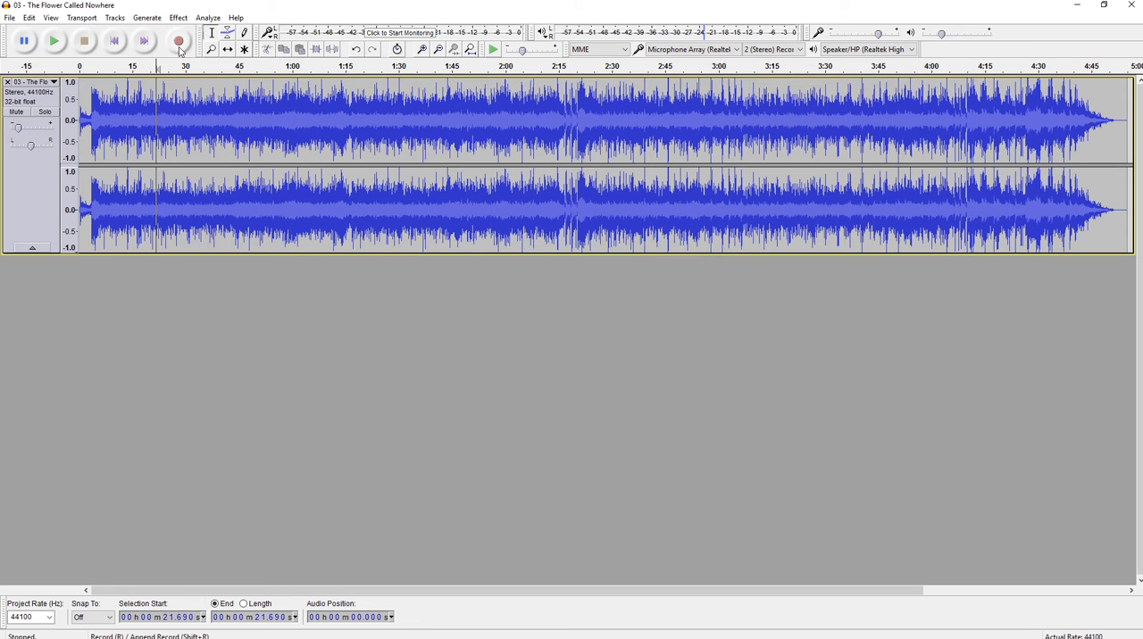
# Record a short voice take onto a new stereo track near 22 seconds.
pyautogui.click(178, 42)
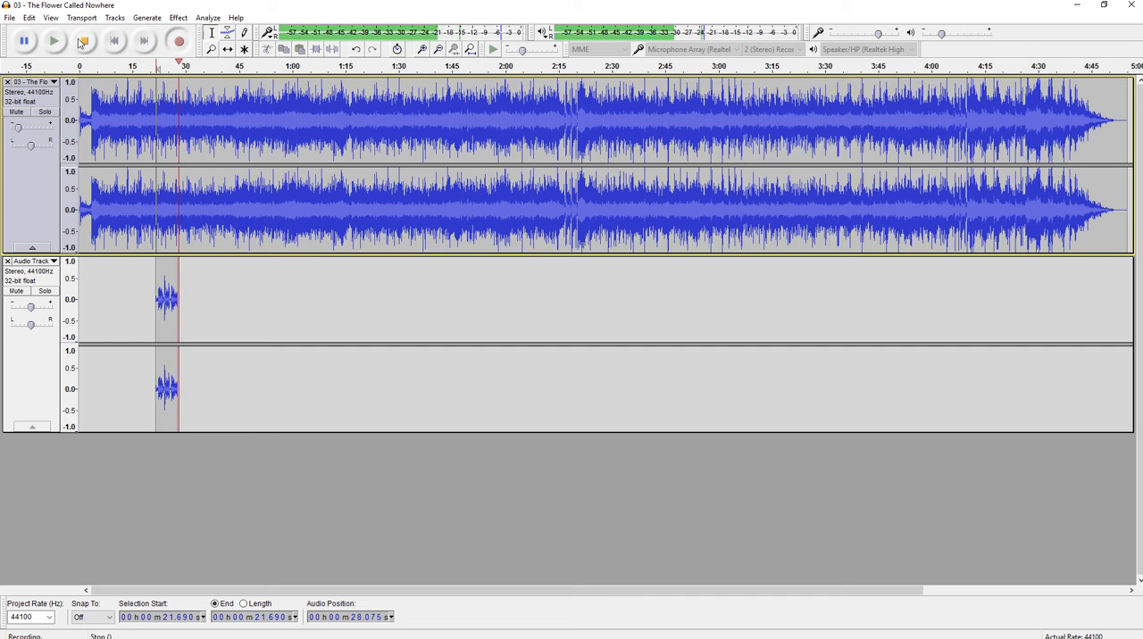
pyautogui.click(84, 40)
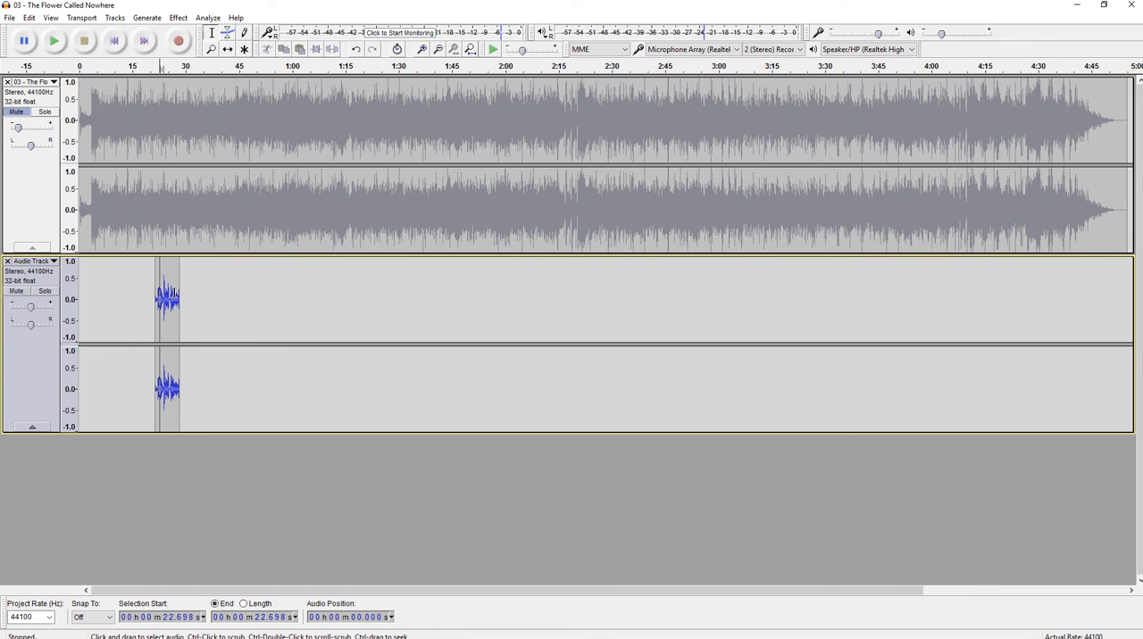
# Play back the recorded voice clip alone, stop, and bring the song track back in.
pyautogui.click(53, 40)
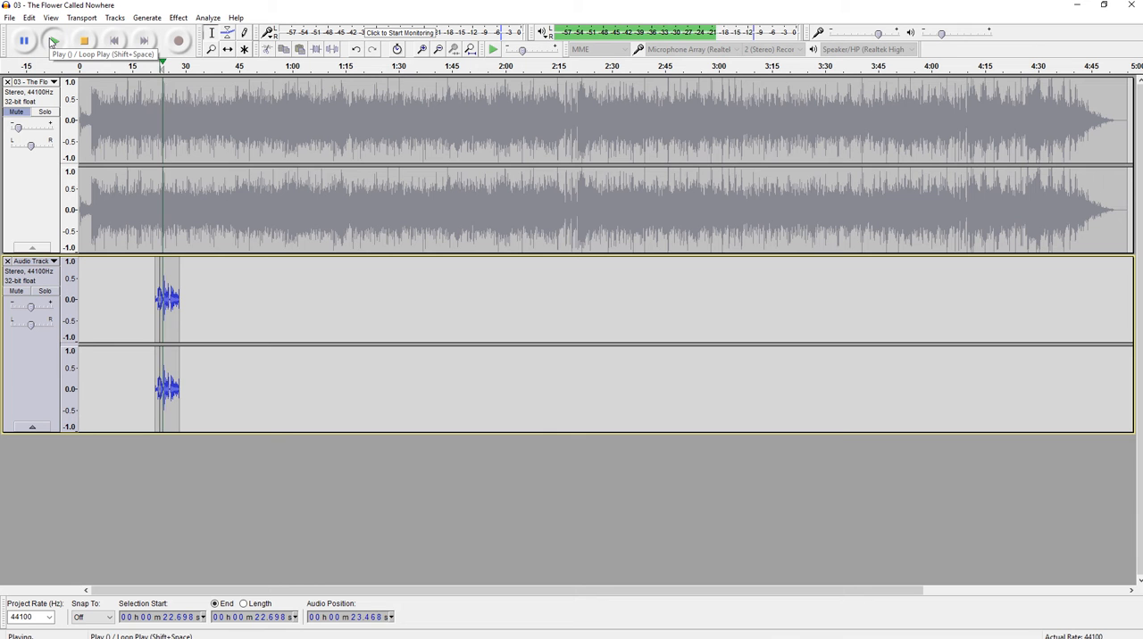
pyautogui.click(53, 41)
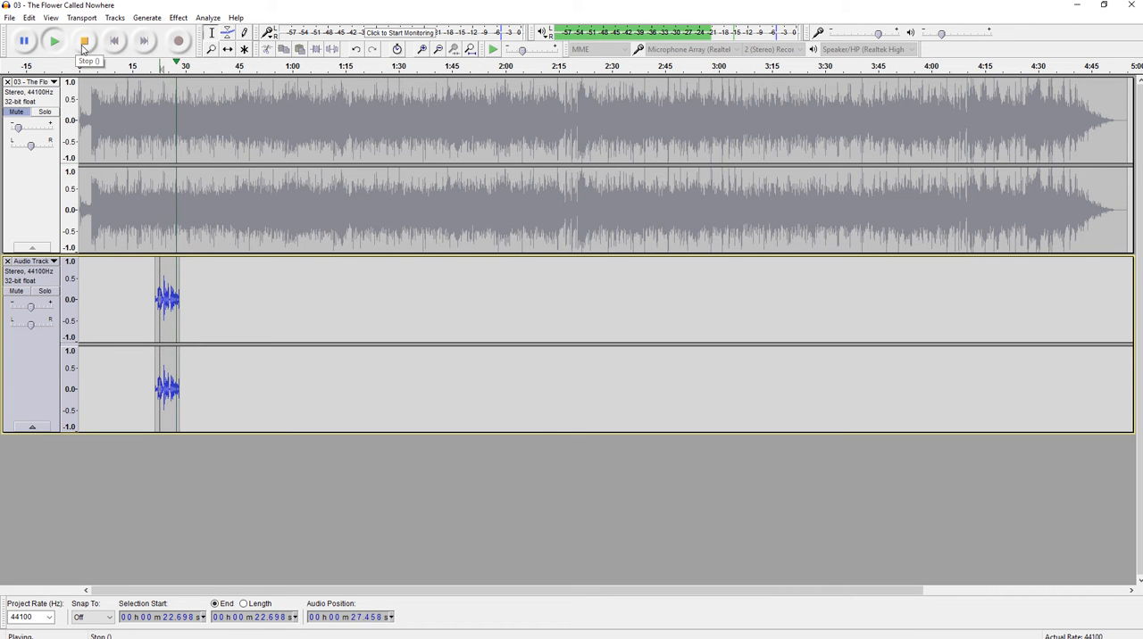
pyautogui.click(83, 40)
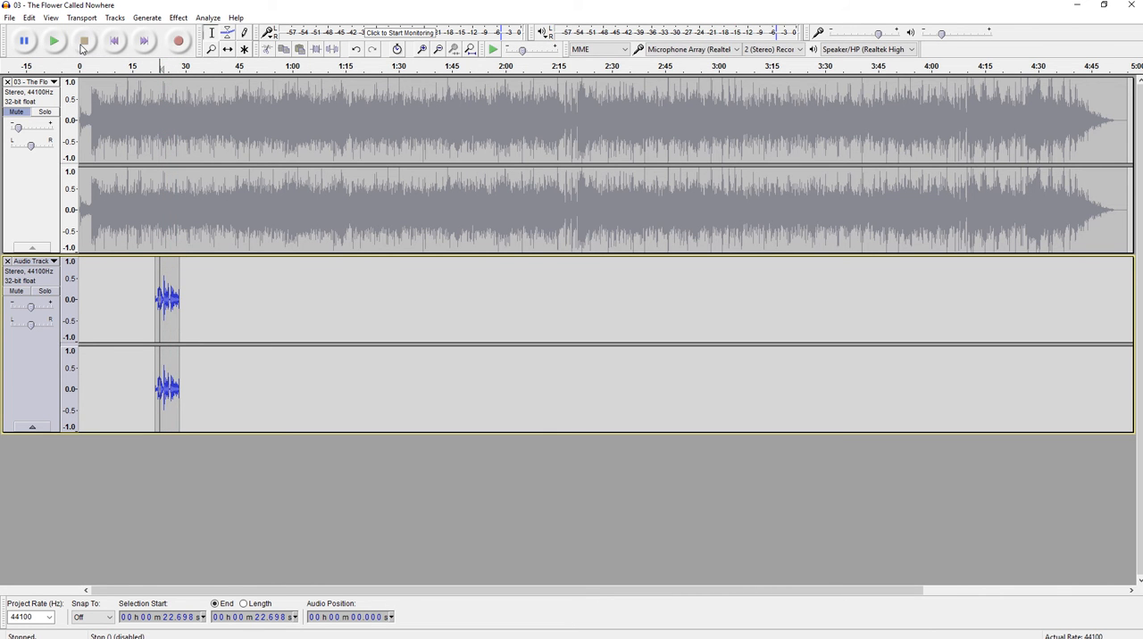
pyautogui.click(54, 40)
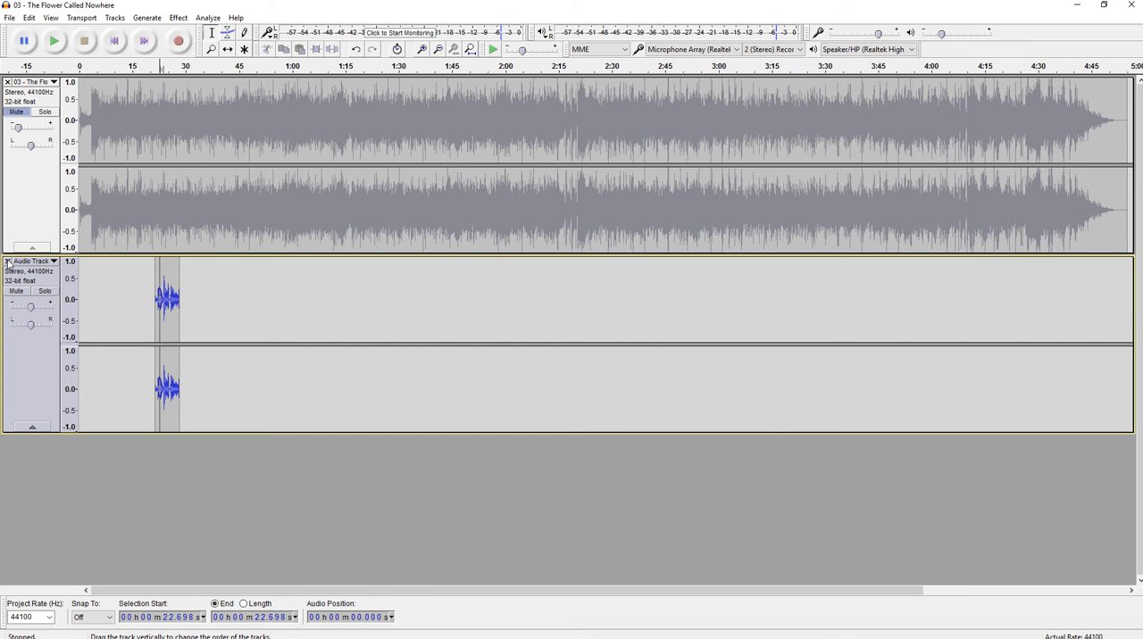
pyautogui.moveTo(60, 279)
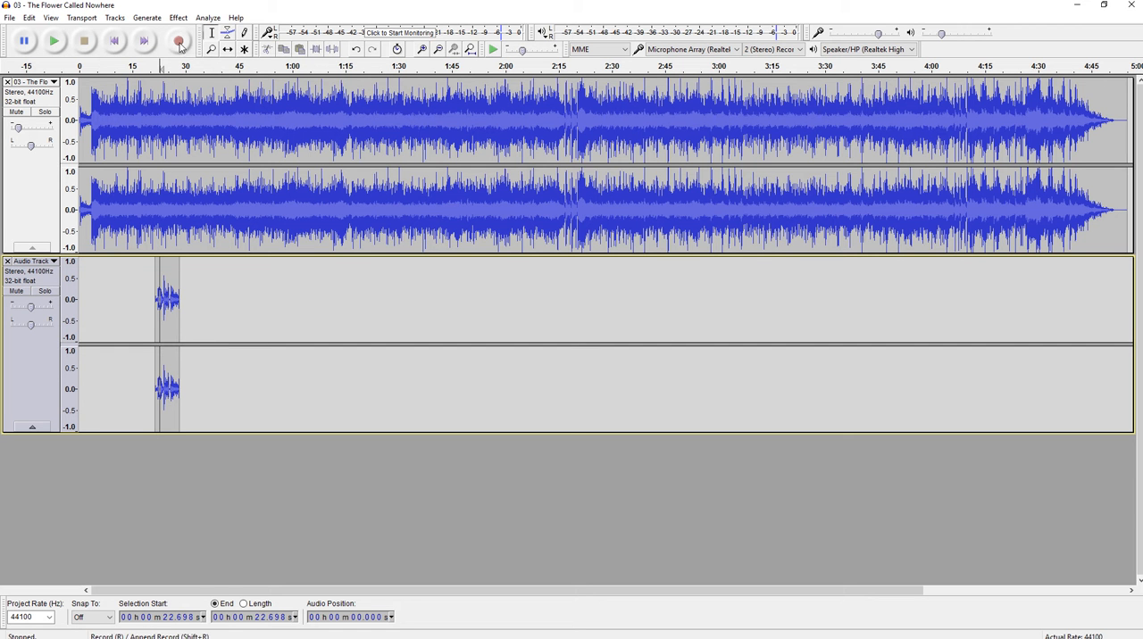
pyautogui.click(178, 41)
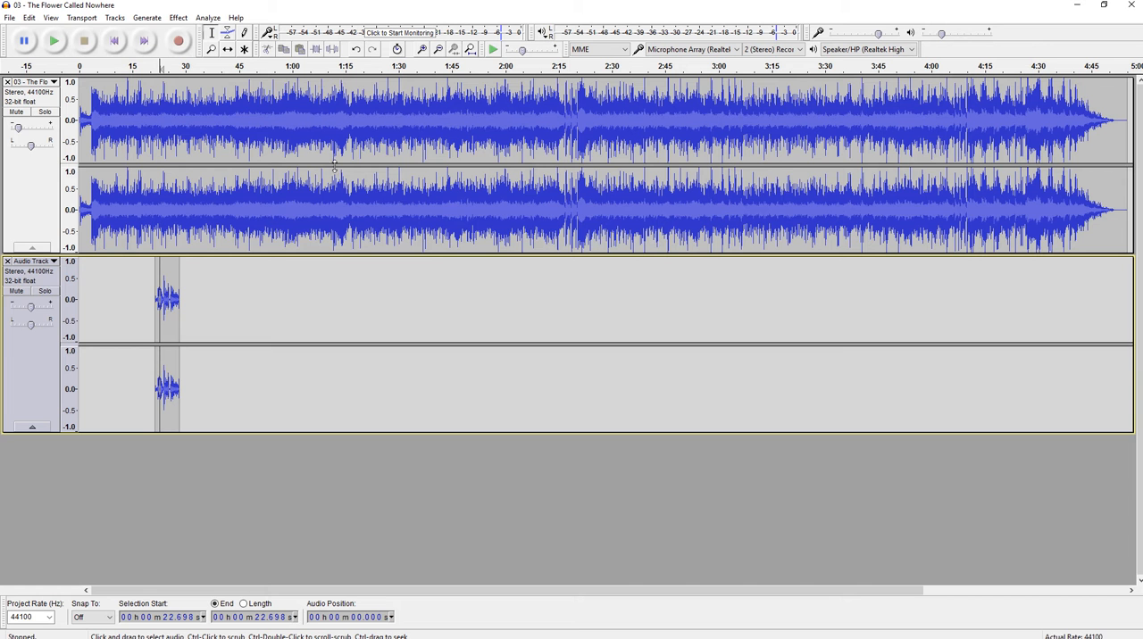
pyautogui.moveTo(373, 216)
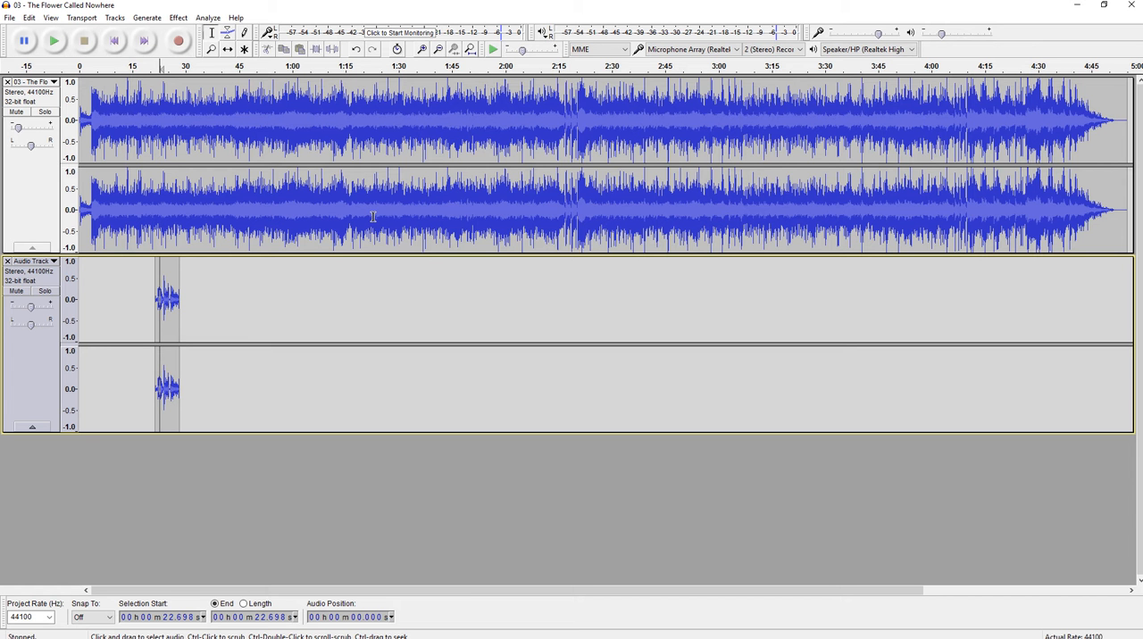
pyautogui.moveTo(365, 180)
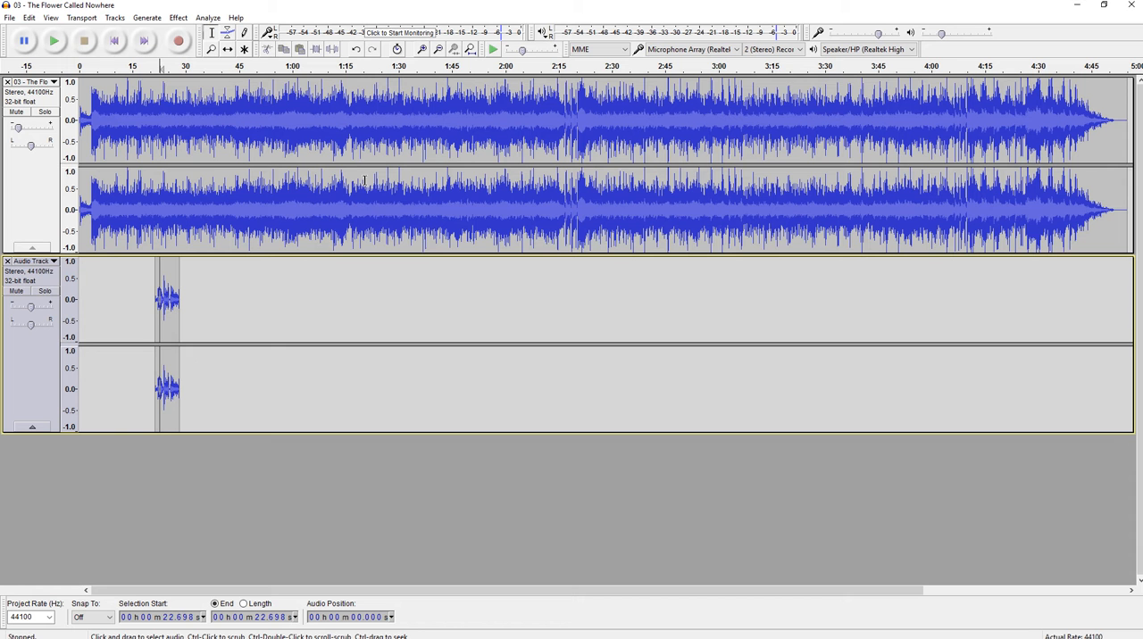
pyautogui.moveTo(94, 283)
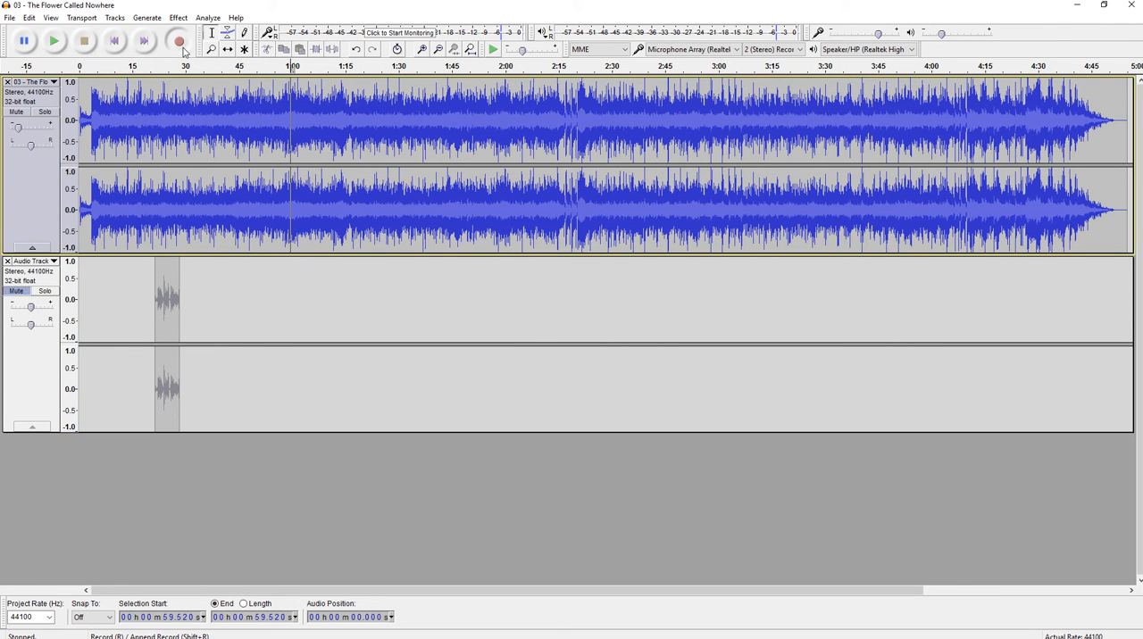
# Record and stop a trial voice take near the one-minute mark.
pyautogui.click(177, 41)
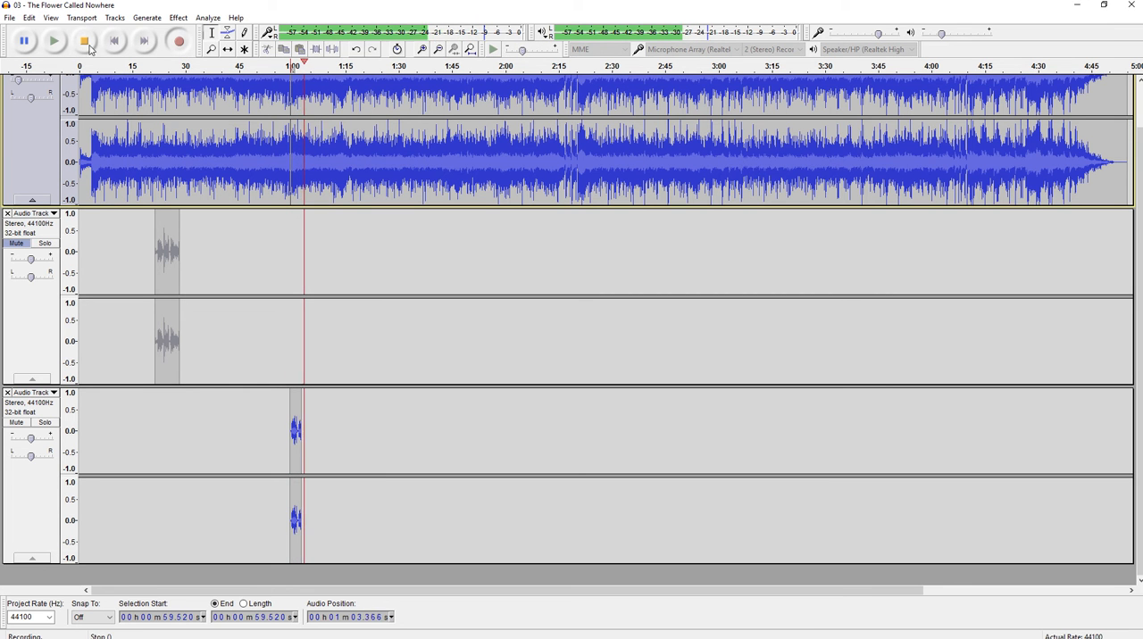
pyautogui.click(83, 41)
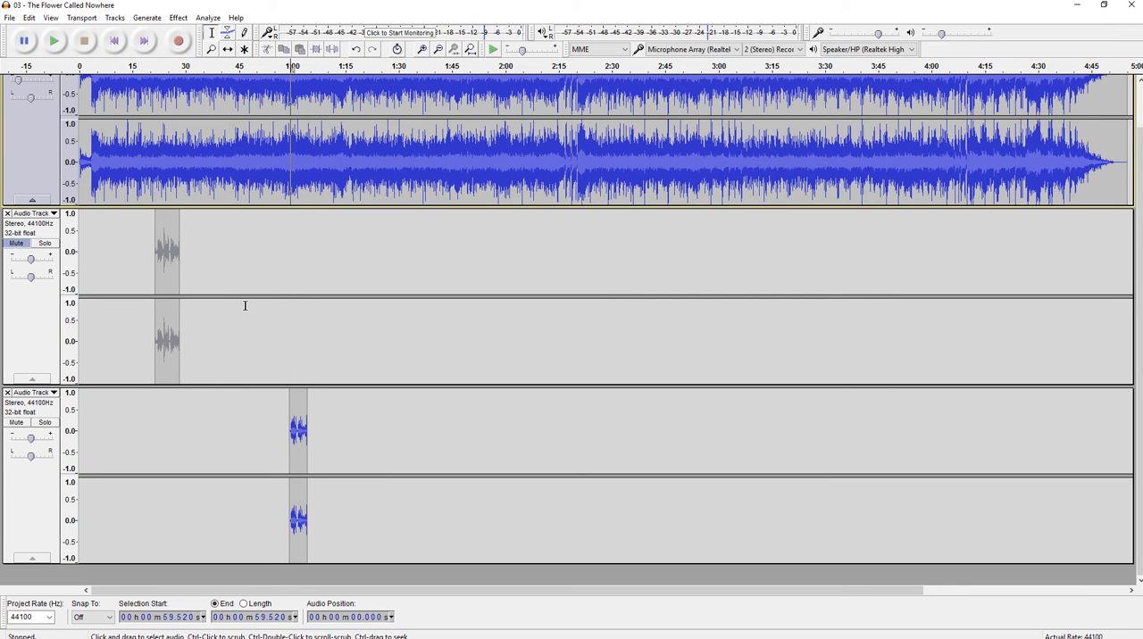
pyautogui.moveTo(186, 253)
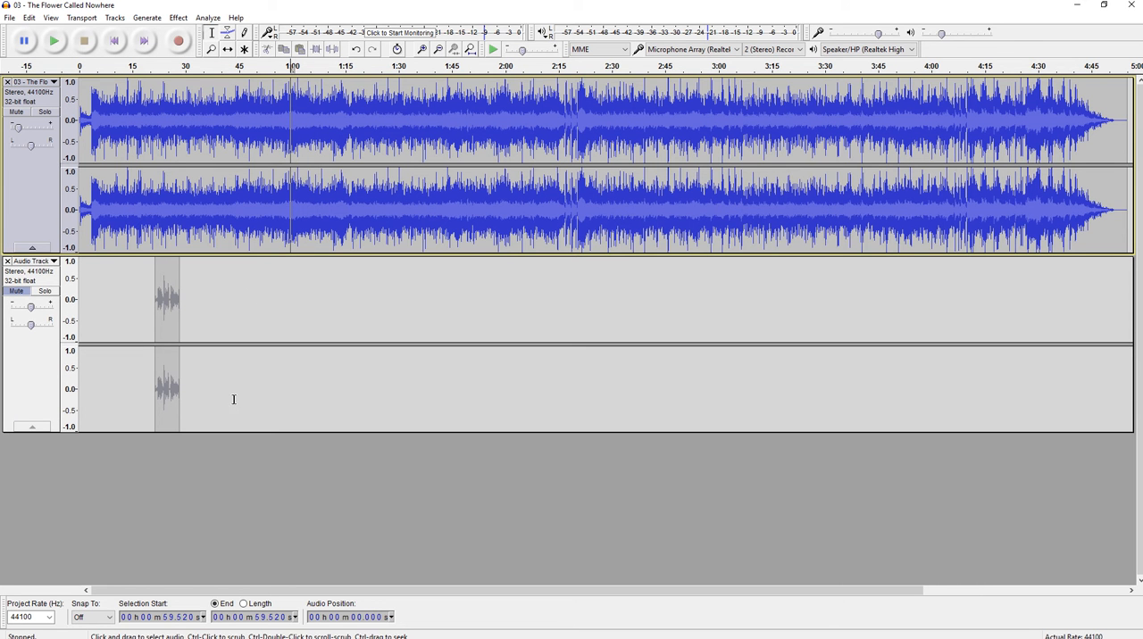
pyautogui.moveTo(81, 244)
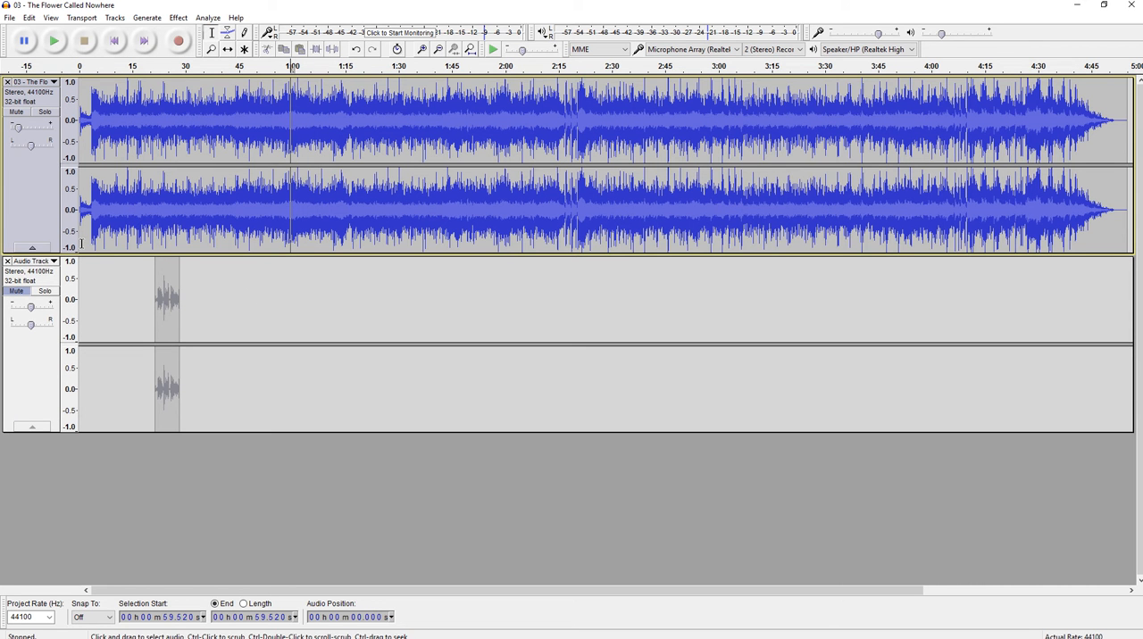
pyautogui.moveTo(125, 300)
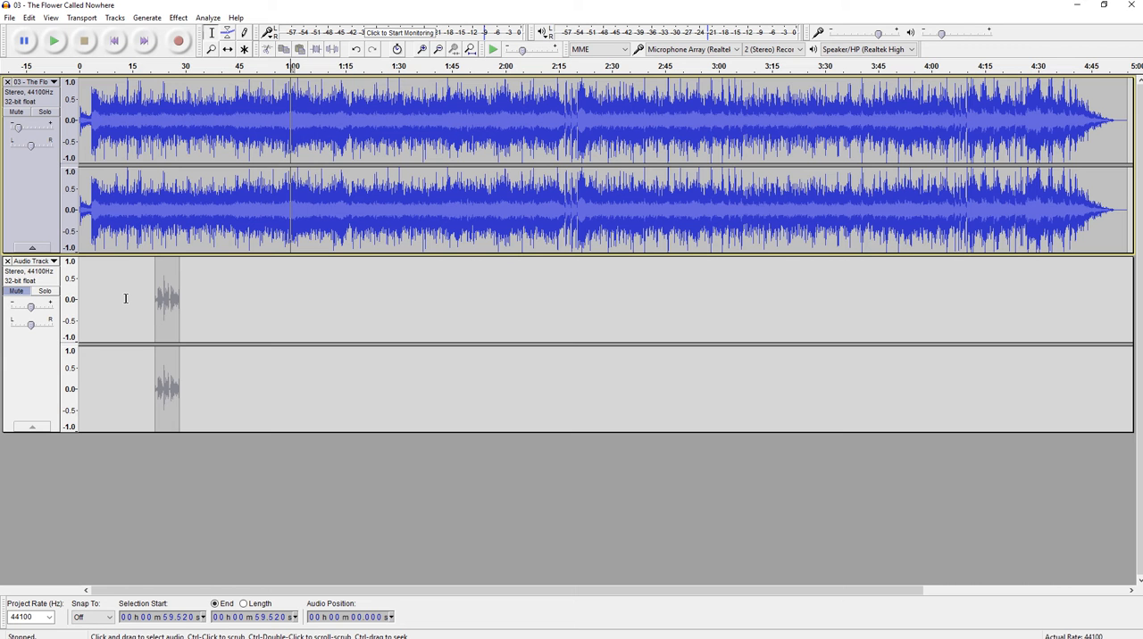
pyautogui.moveTo(138, 322)
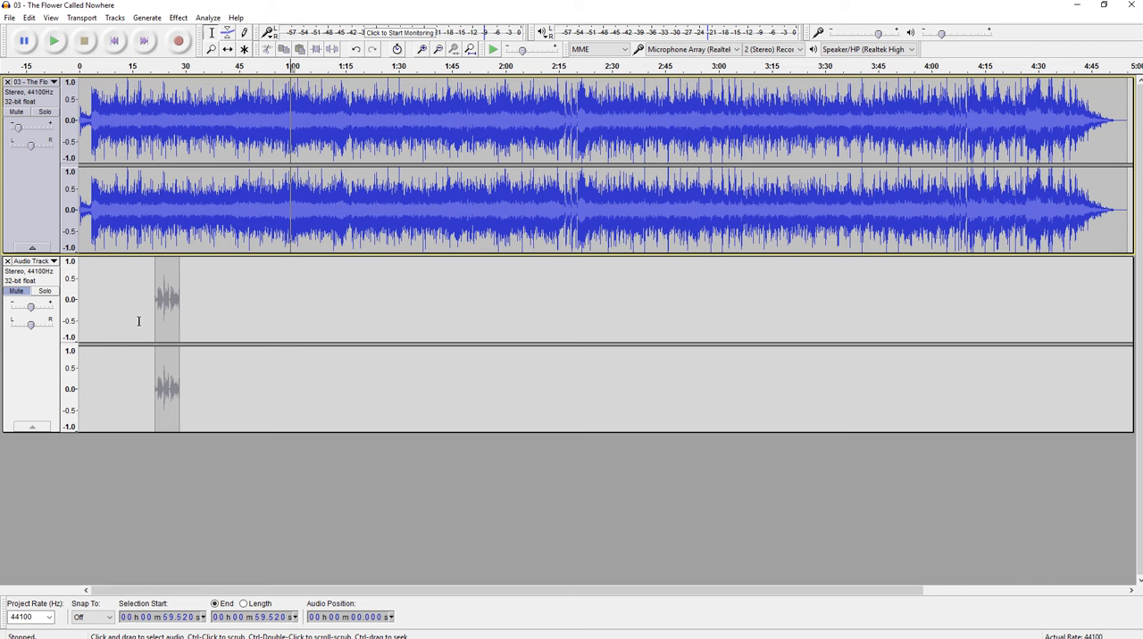
pyautogui.moveTo(141, 319)
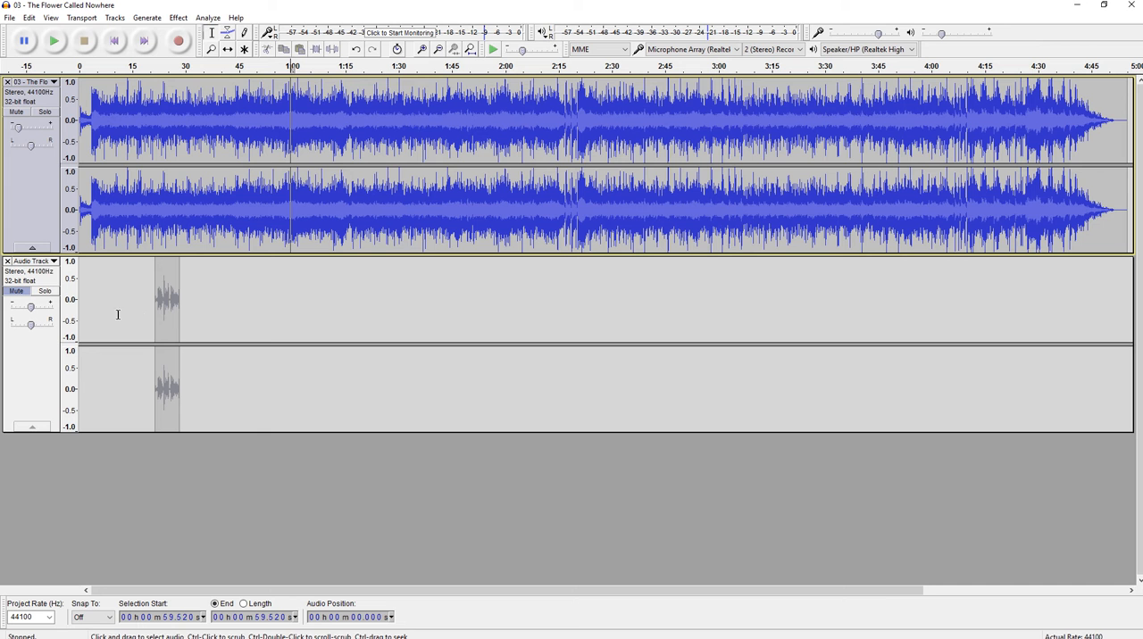
pyautogui.moveTo(149, 269)
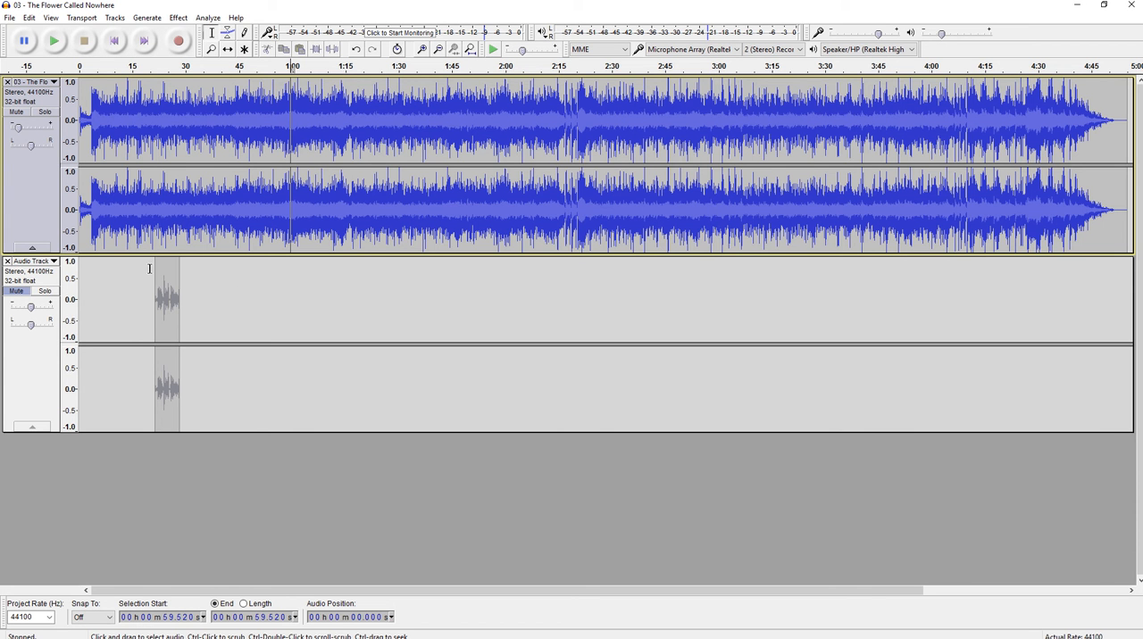
pyautogui.moveTo(154, 225)
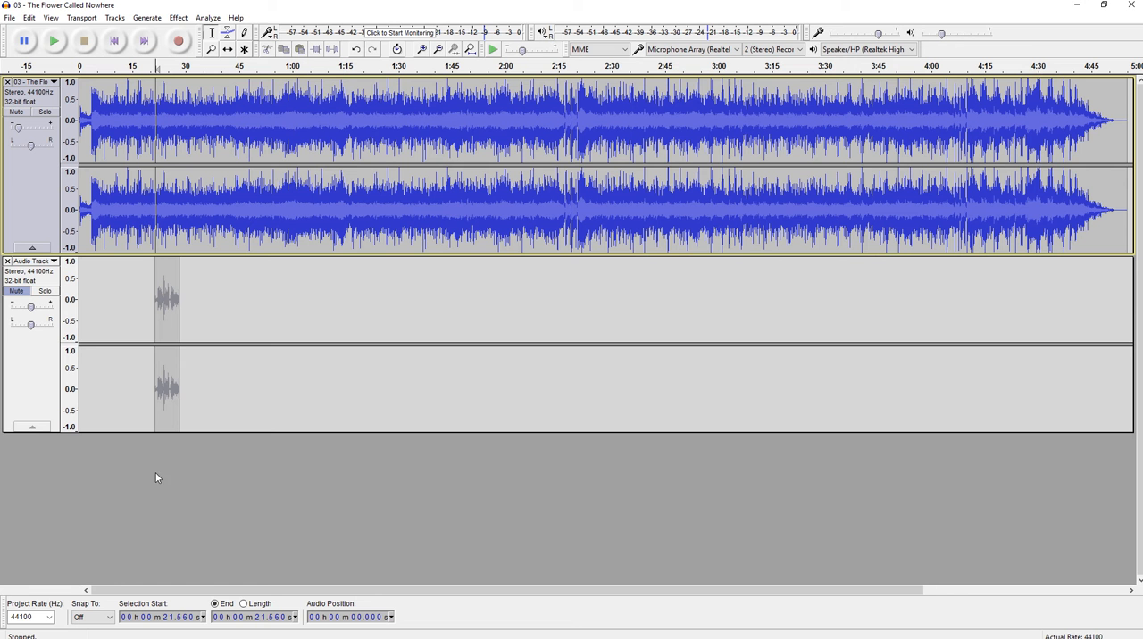
pyautogui.moveTo(19, 272)
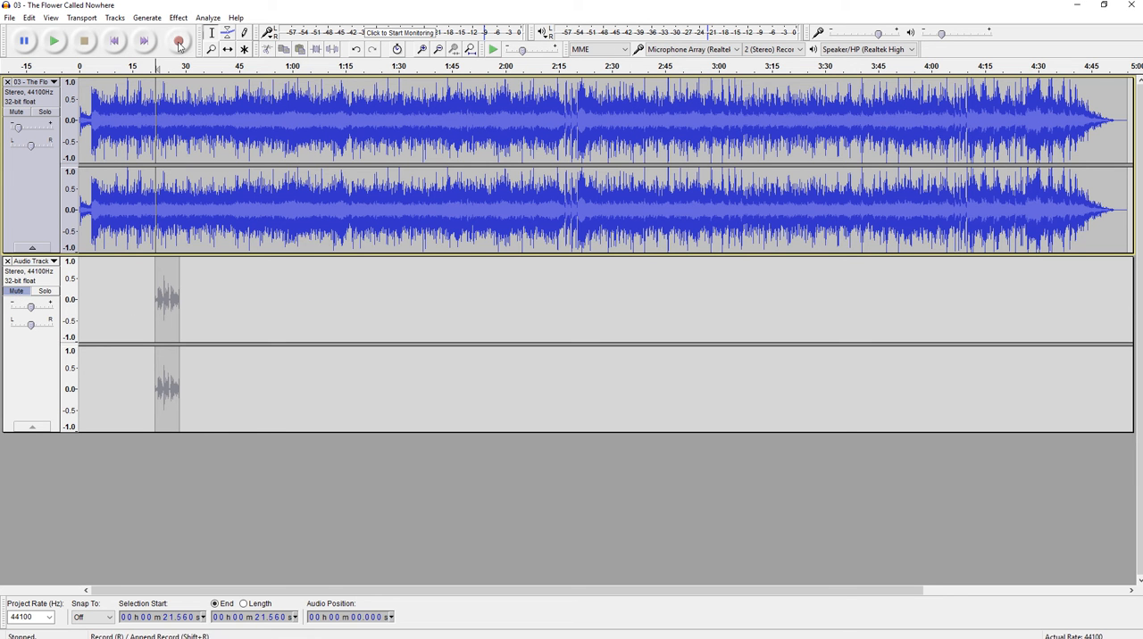
# Record a second voice take near 22 seconds, then play both takes together and stop.
pyautogui.click(179, 41)
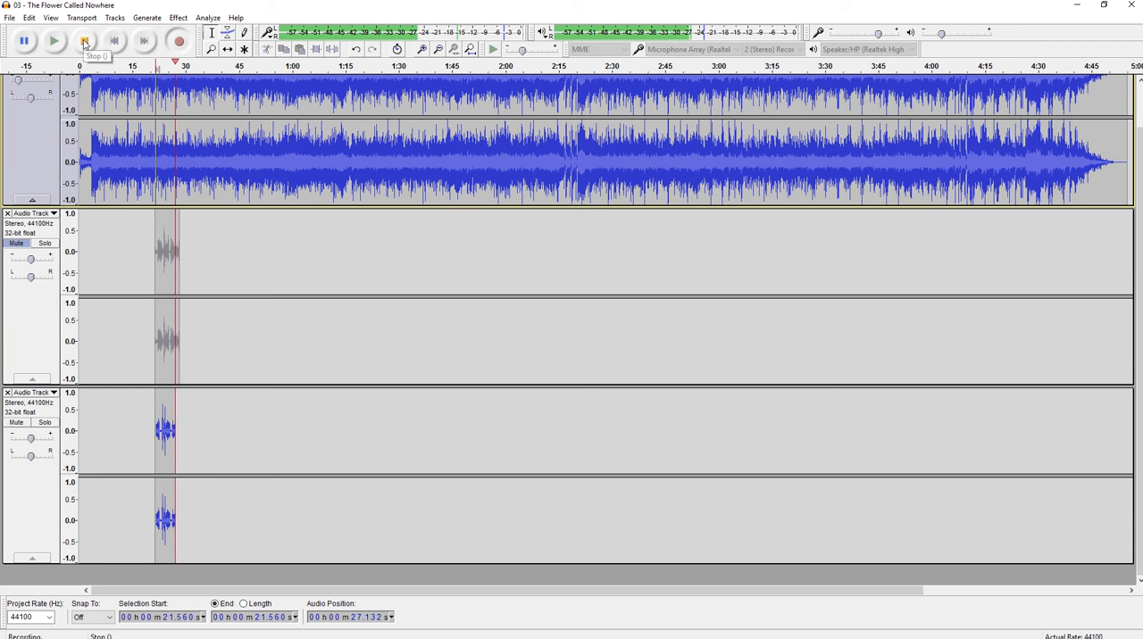
pyautogui.click(83, 41)
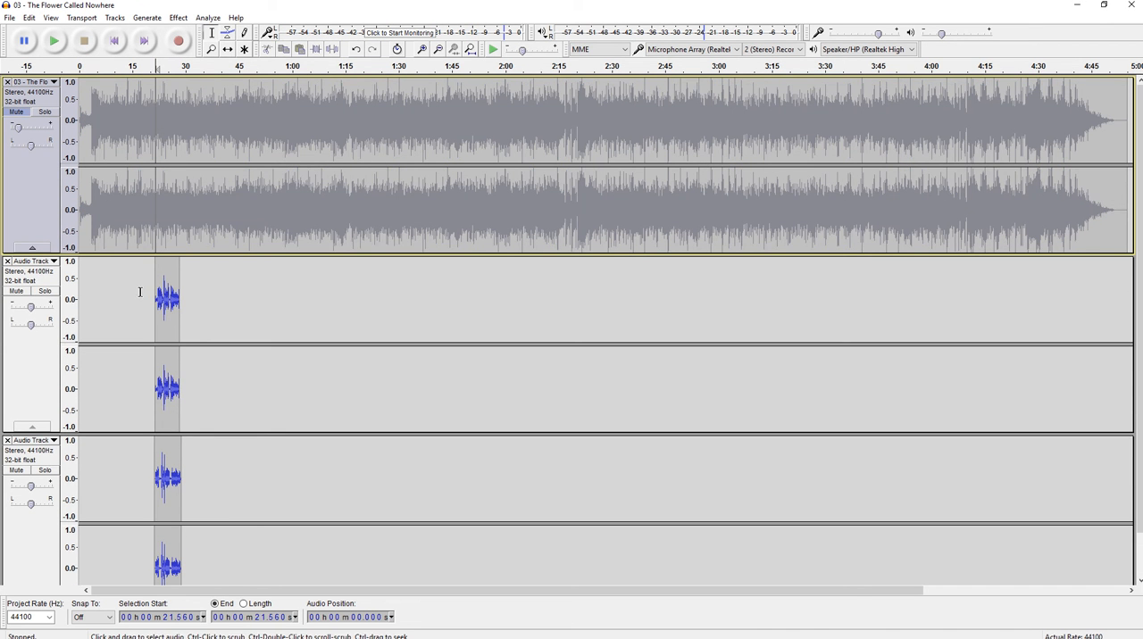
pyautogui.click(52, 41)
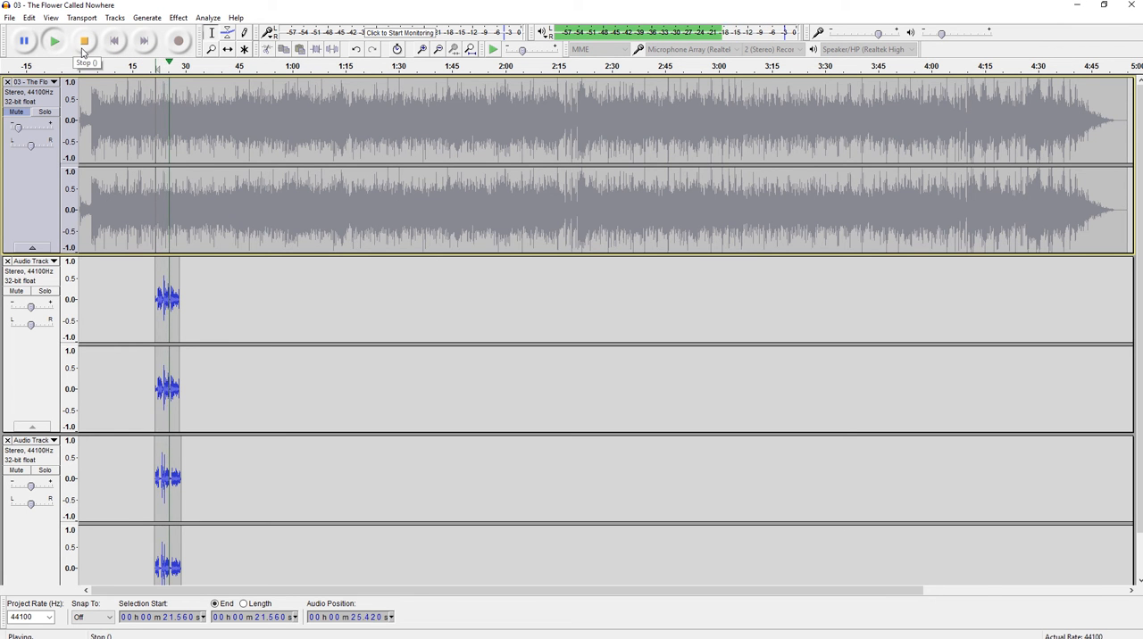
pyautogui.click(84, 41)
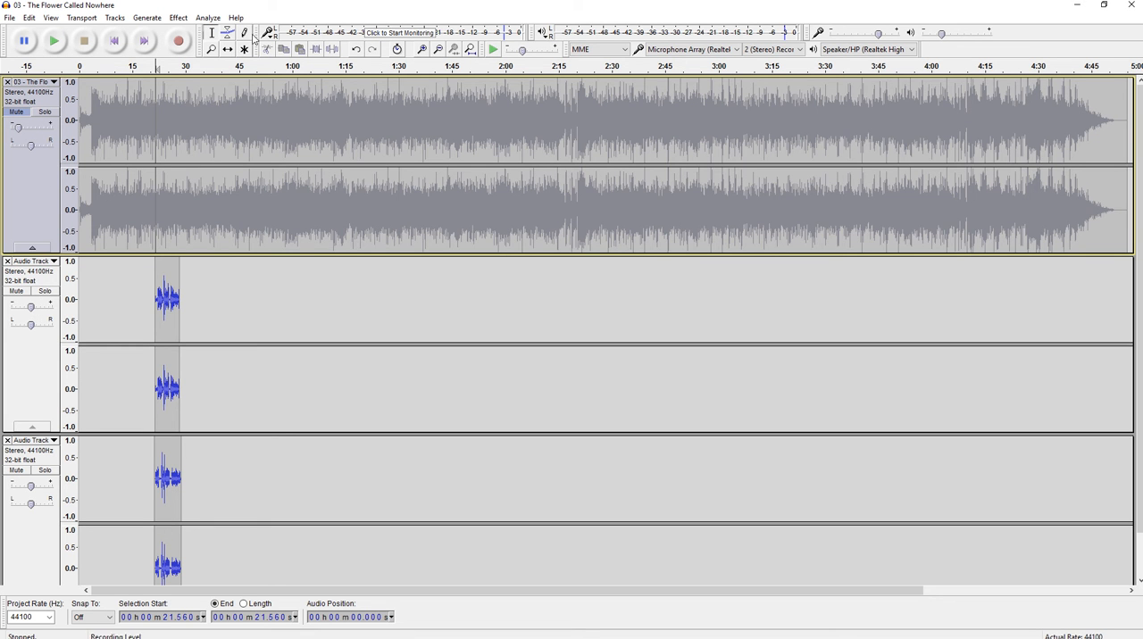
pyautogui.moveTo(245, 42)
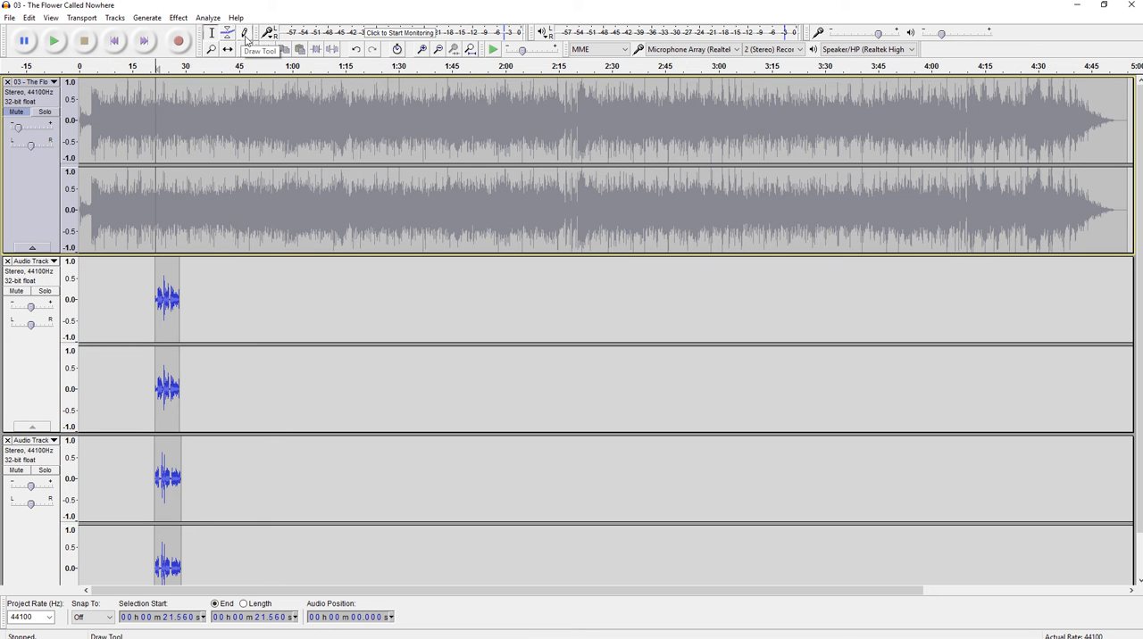
pyautogui.moveTo(228, 33)
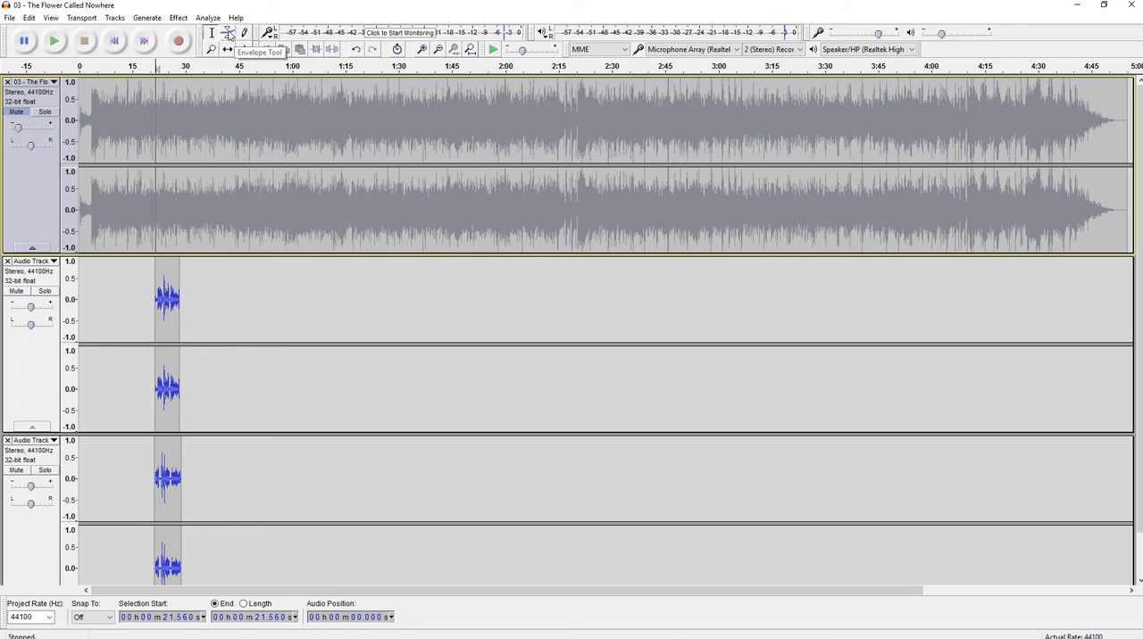
pyautogui.moveTo(273, 114)
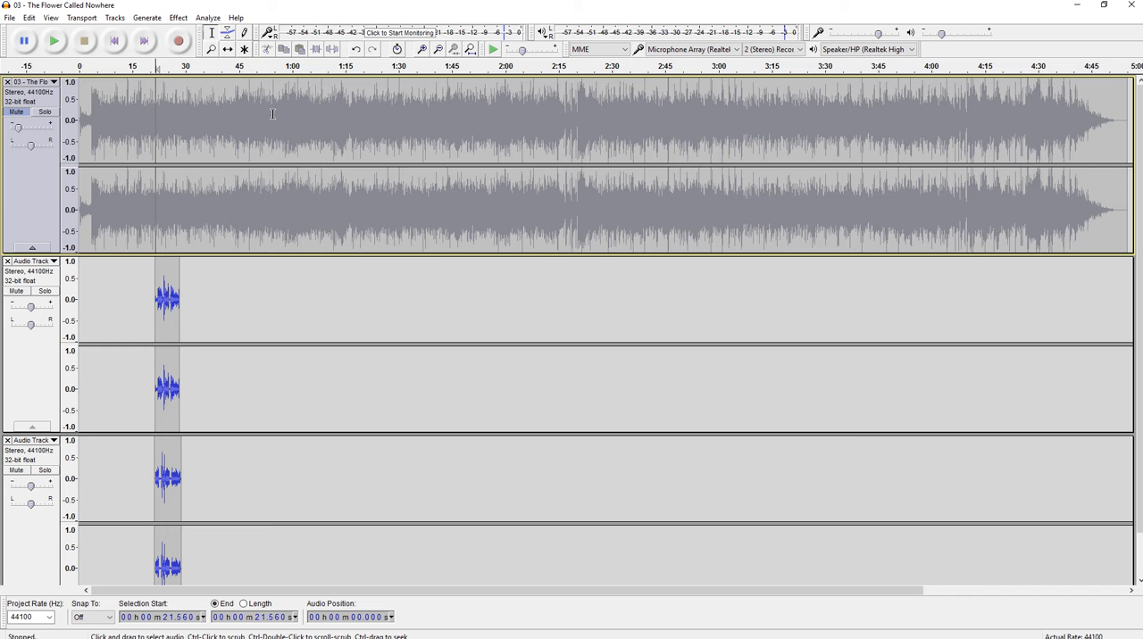
pyautogui.click(178, 17)
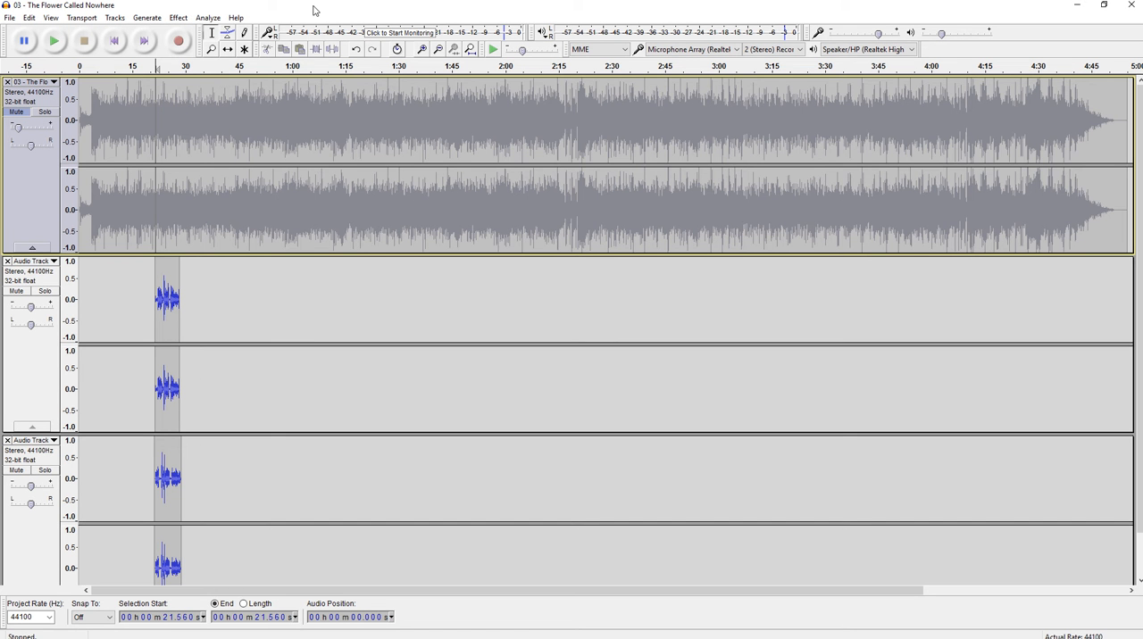
pyautogui.moveTo(448, 345)
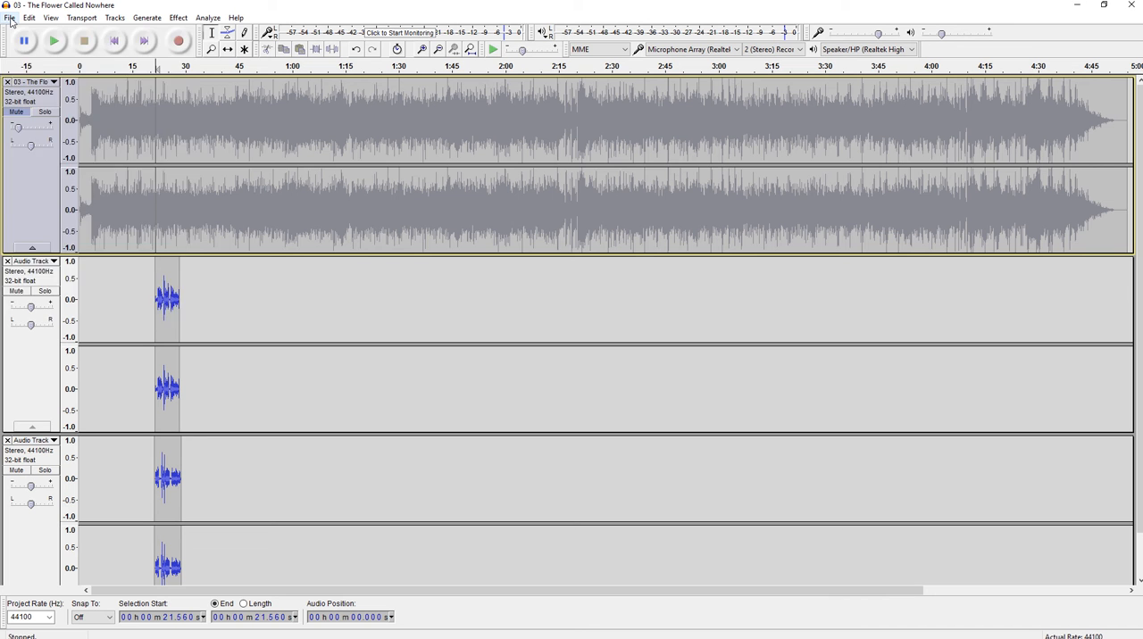
# Save the project as '03 - The Flower Called Nowhere.aup' on the Desktop, accepting the warning.
pyautogui.click(10, 17)
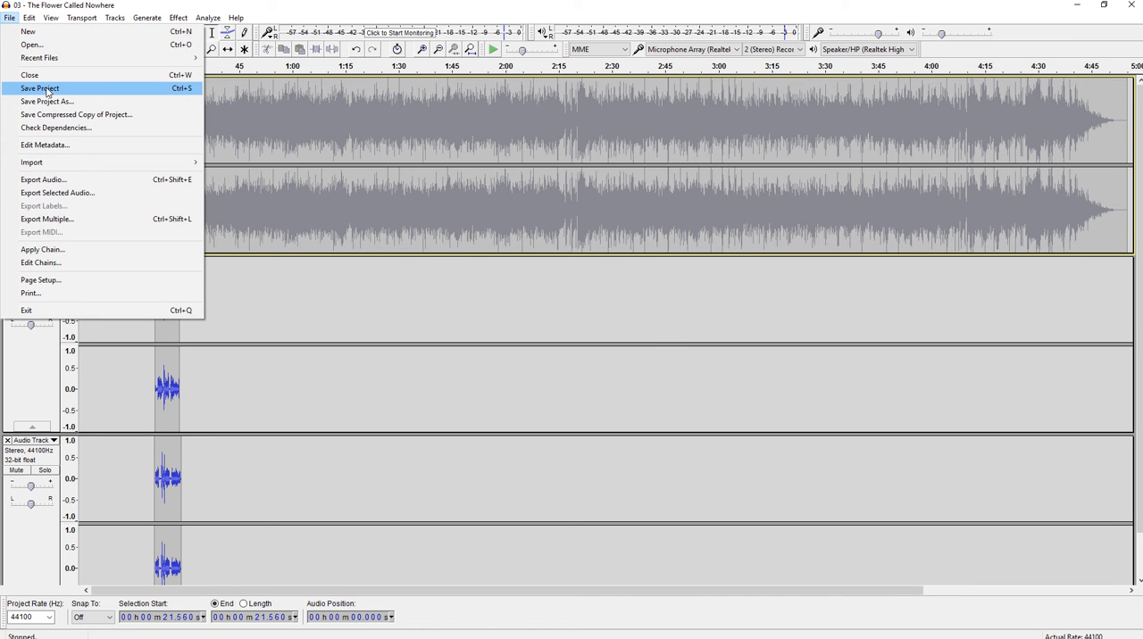
pyautogui.click(39, 87)
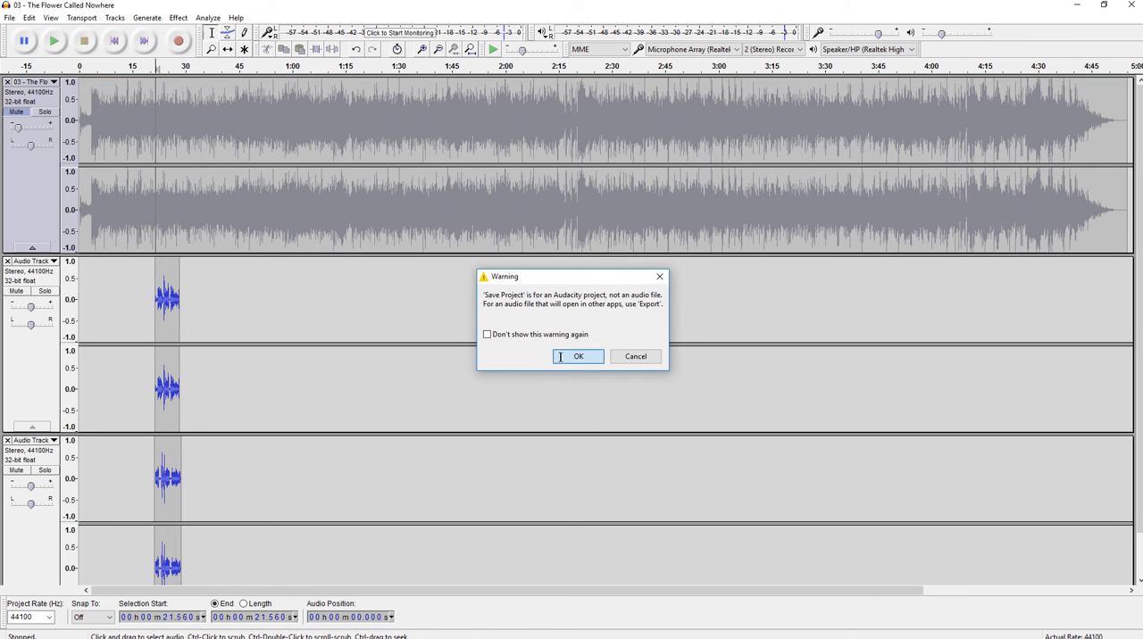
pyautogui.click(578, 357)
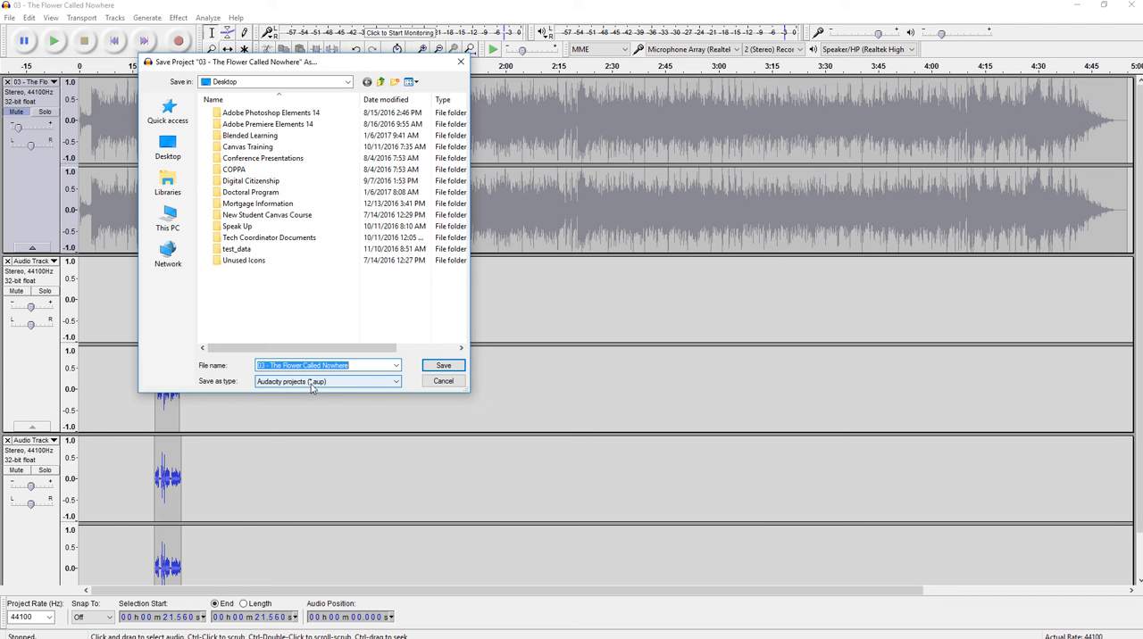
pyautogui.click(443, 365)
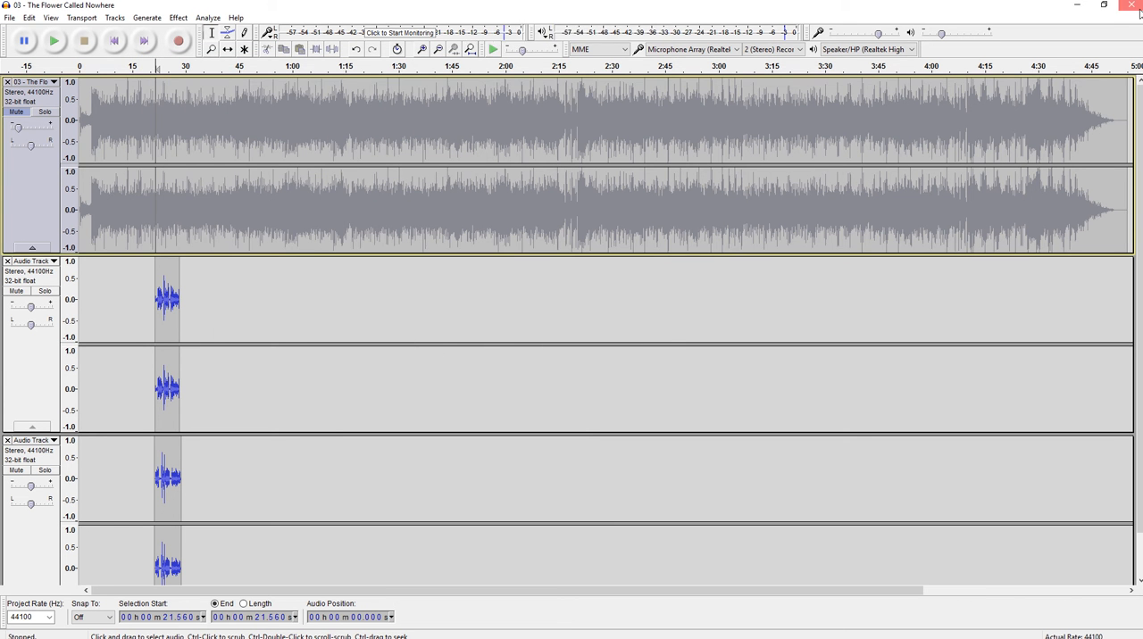
# Browse the project's _data folder down to the d00 audio block files, then close Explorer.
pyautogui.click(1136, 5)
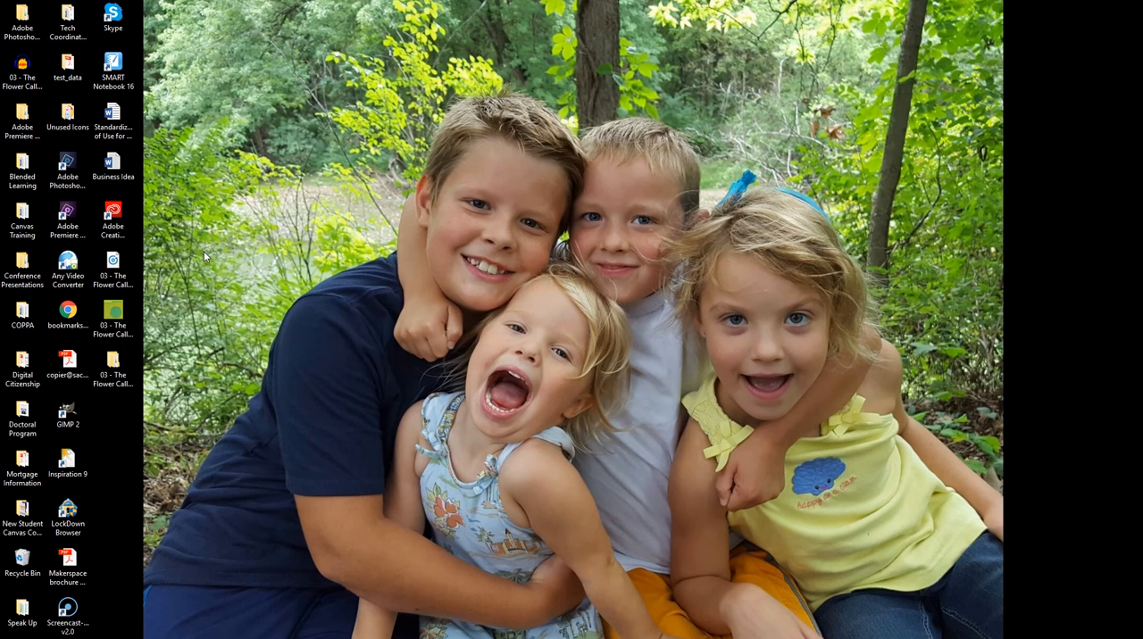
pyautogui.moveTo(190, 430)
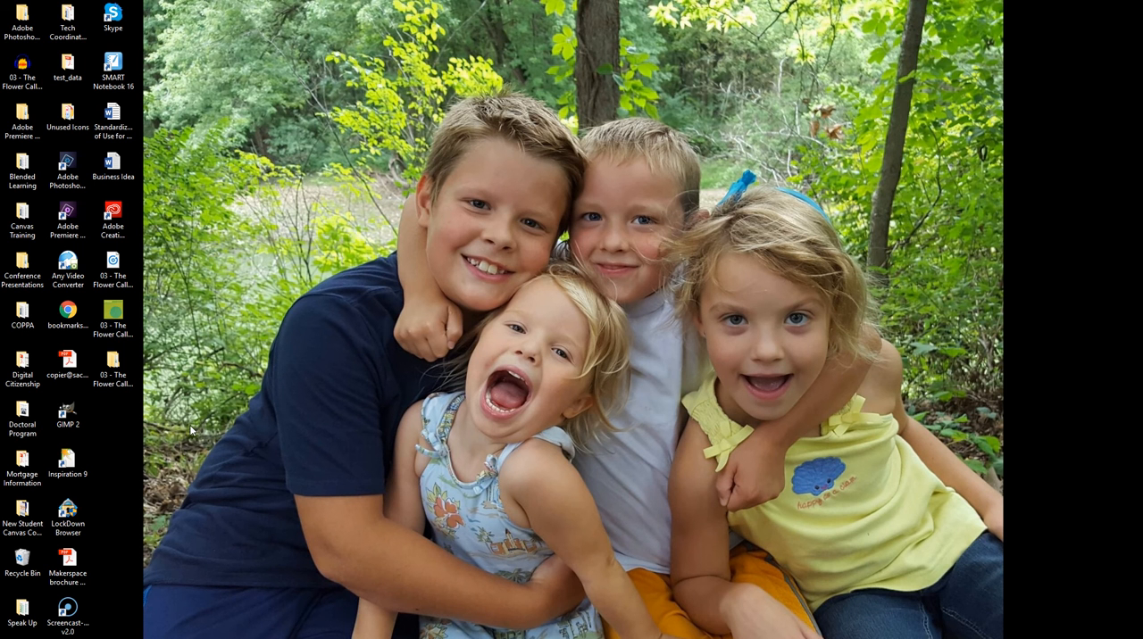
pyautogui.click(113, 368)
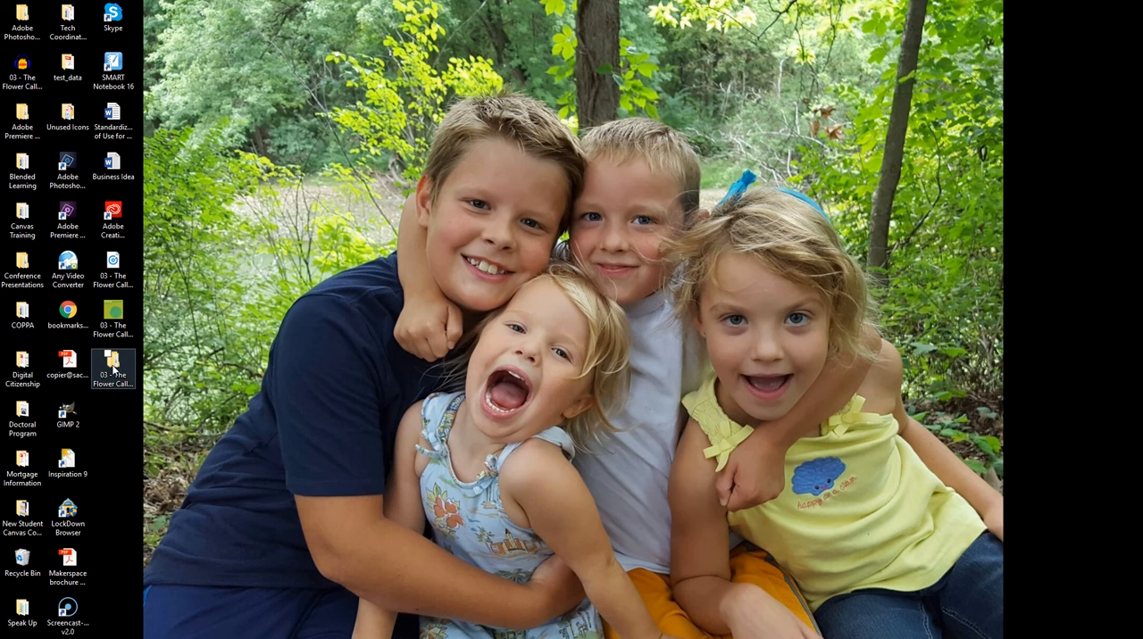
pyautogui.doubleClick(113, 369)
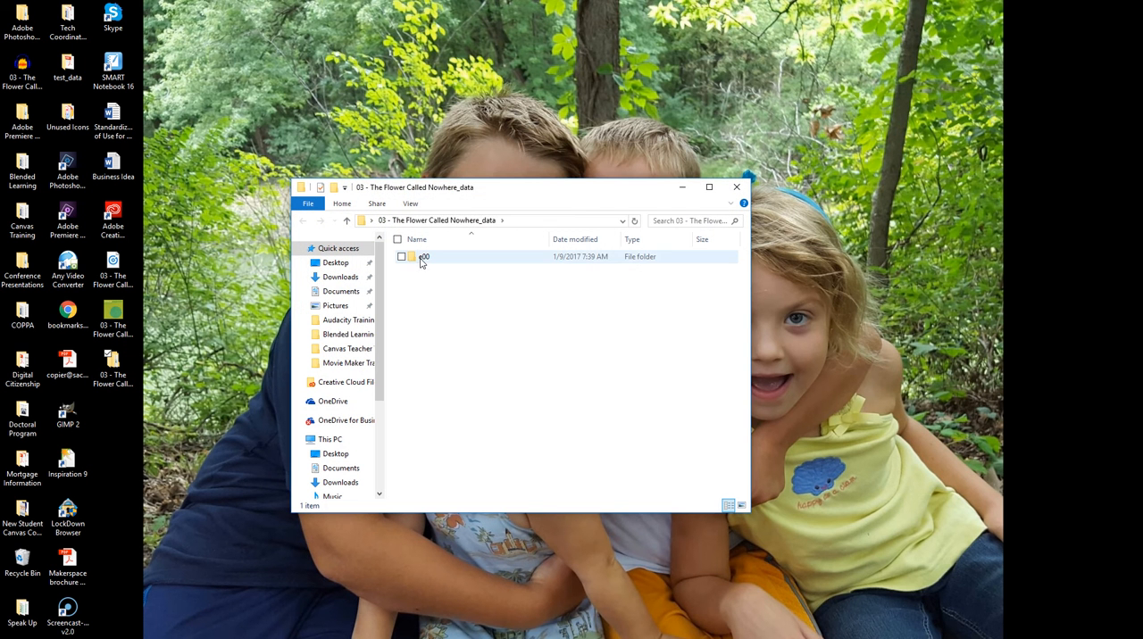
pyautogui.doubleClick(423, 257)
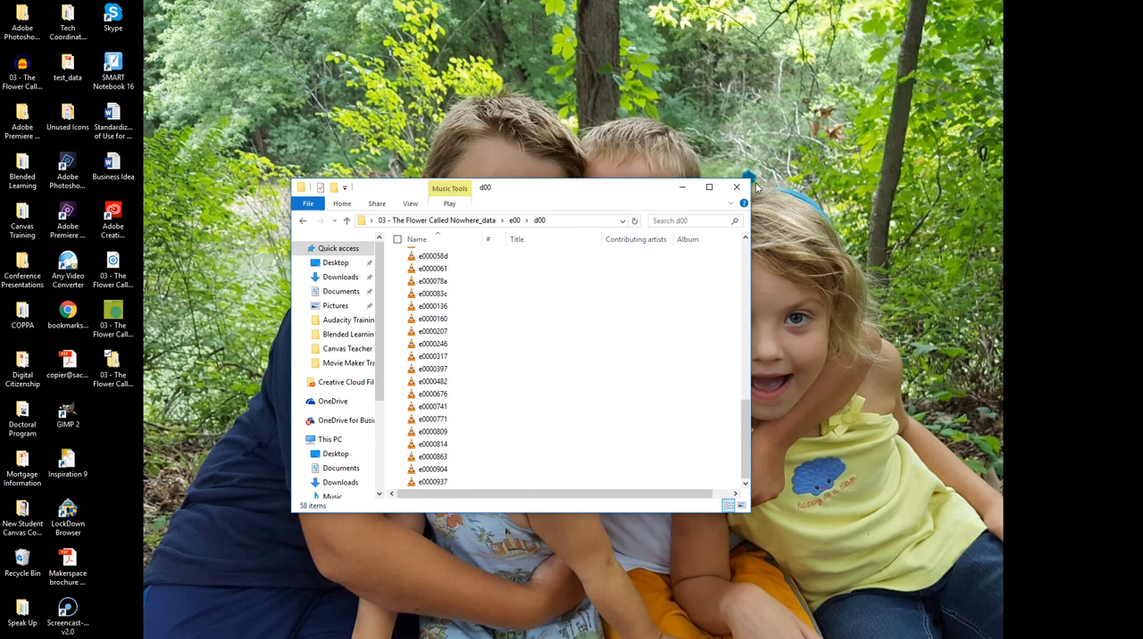
pyautogui.click(735, 186)
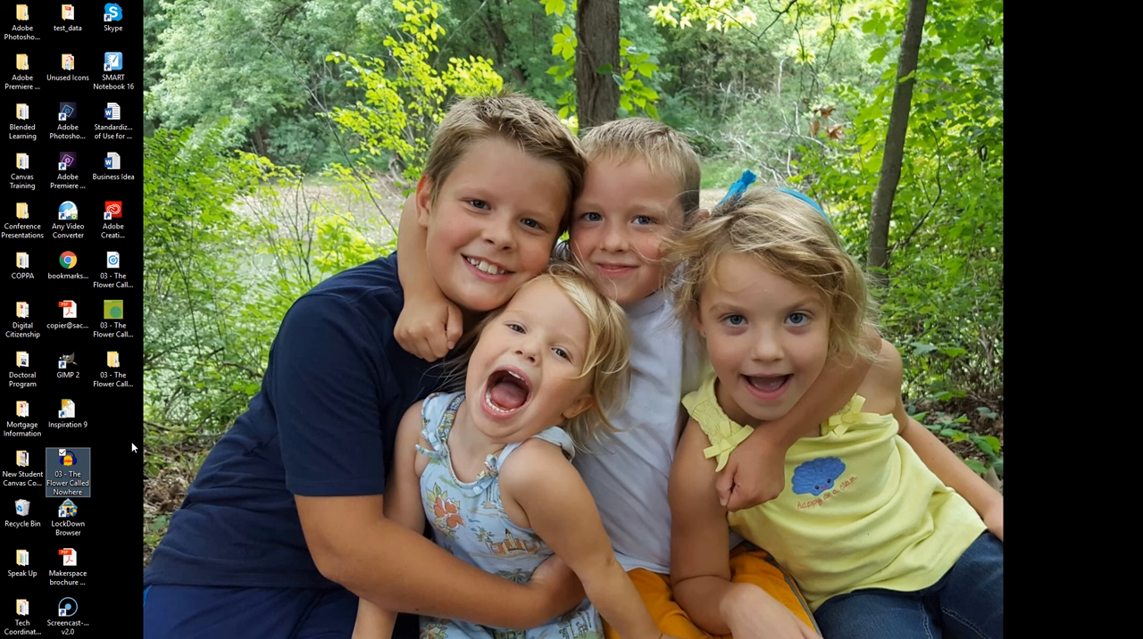
pyautogui.moveTo(67, 471)
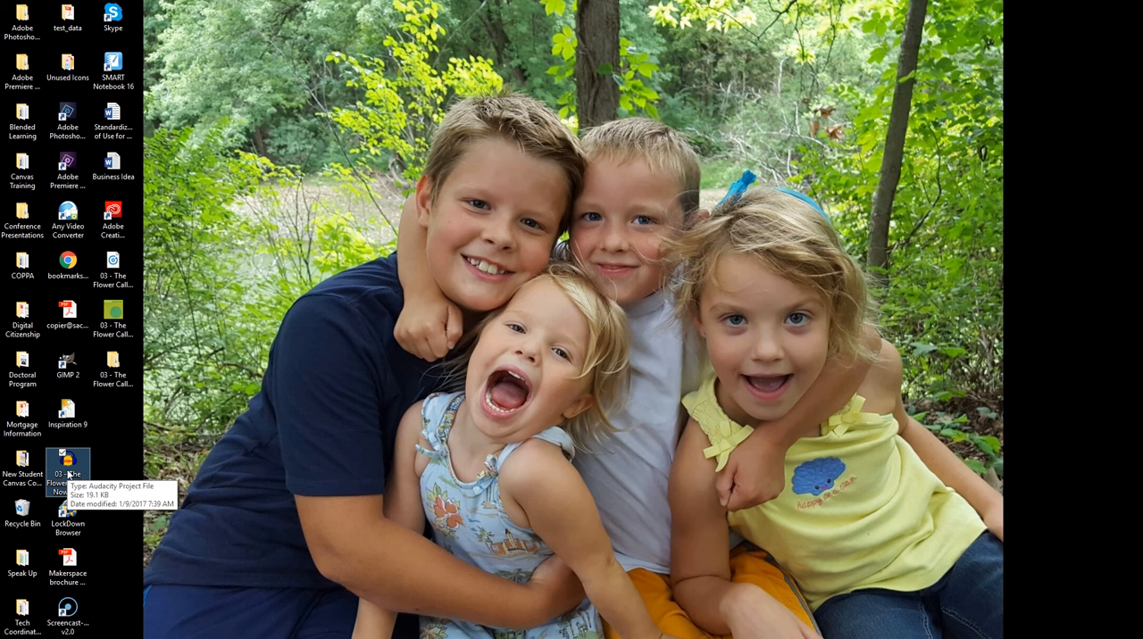
# Reopen the saved .aup karaoke project from the desktop with its song and voice tracks.
pyautogui.doubleClick(67, 460)
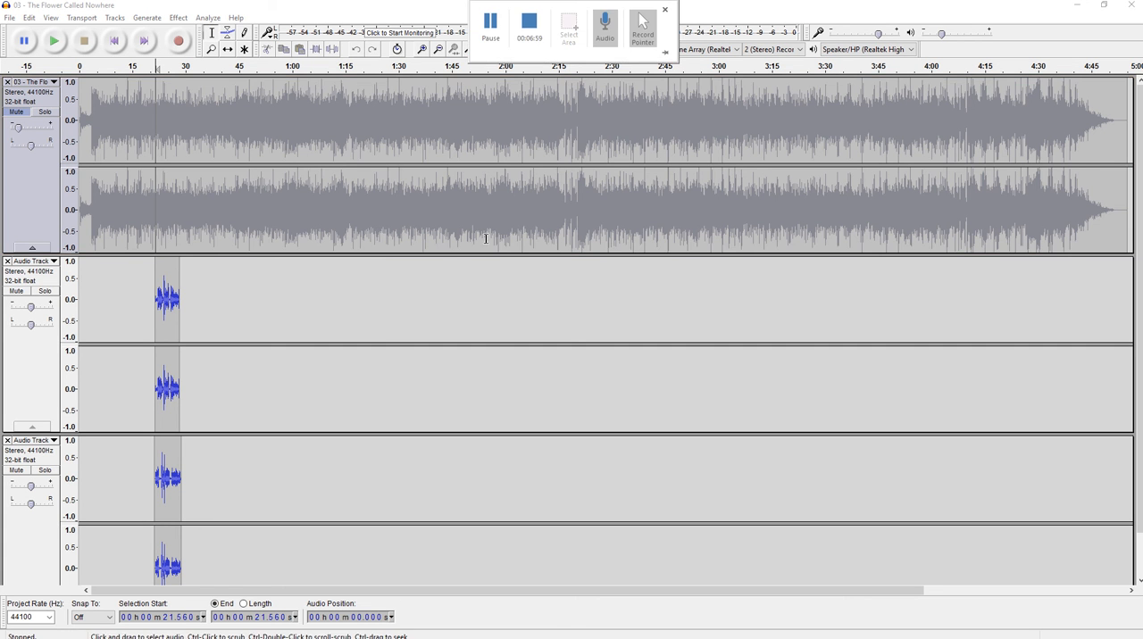
pyautogui.click(665, 9)
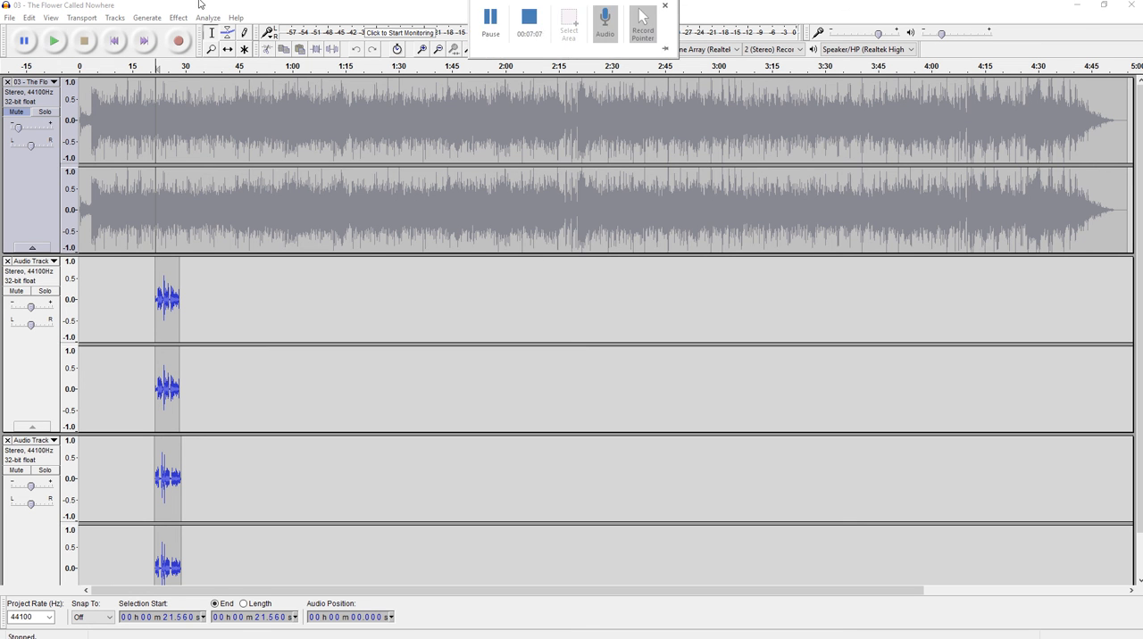
pyautogui.click(9, 17)
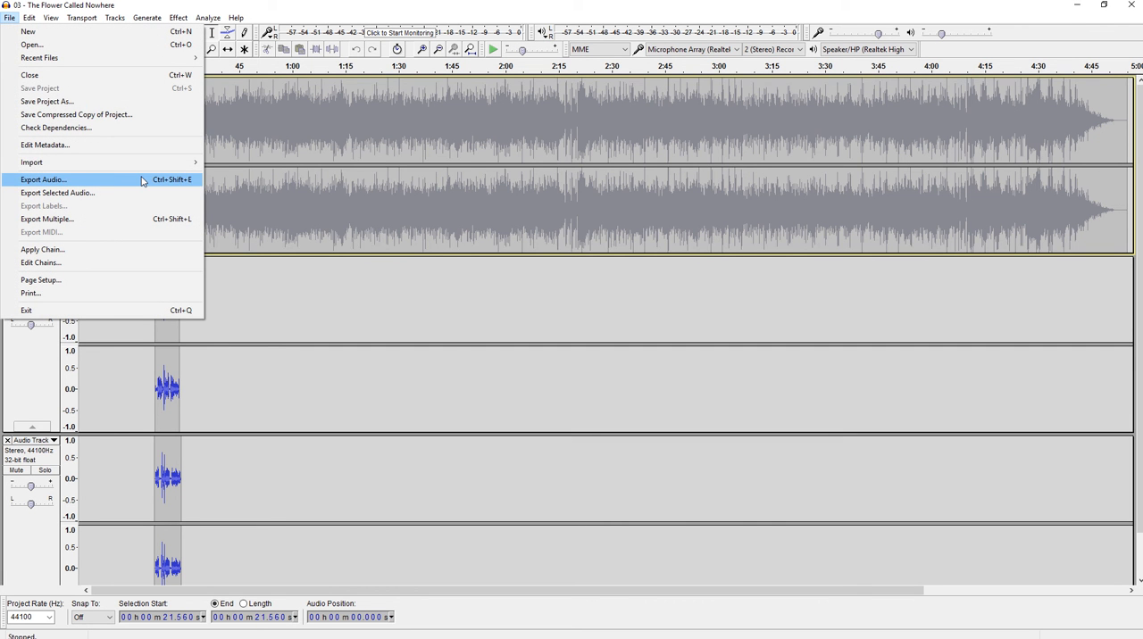
# Export the mix as a WAV on the Desktop, replacing the old file and keeping its metadata.
pyautogui.click(42, 179)
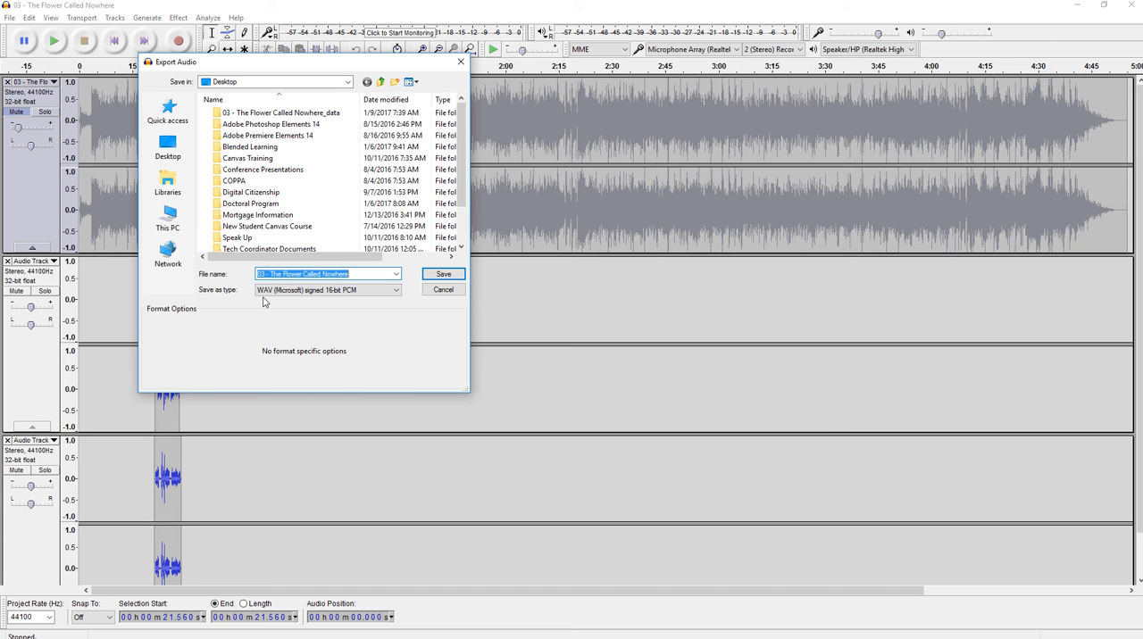
pyautogui.moveTo(444, 290)
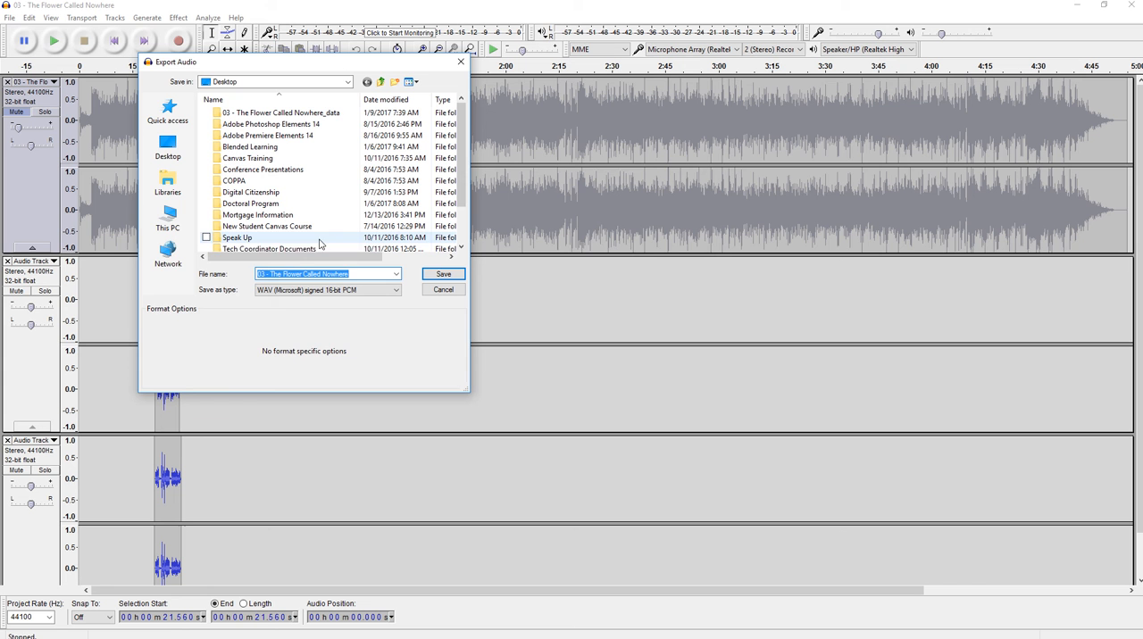
pyautogui.click(442, 274)
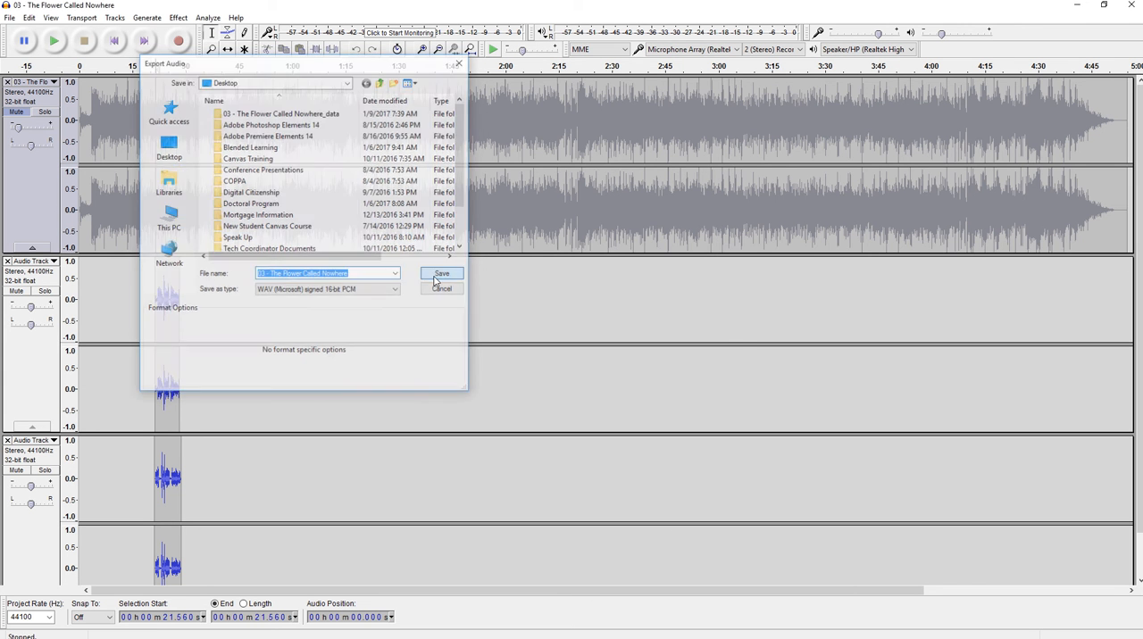
pyautogui.click(441, 274)
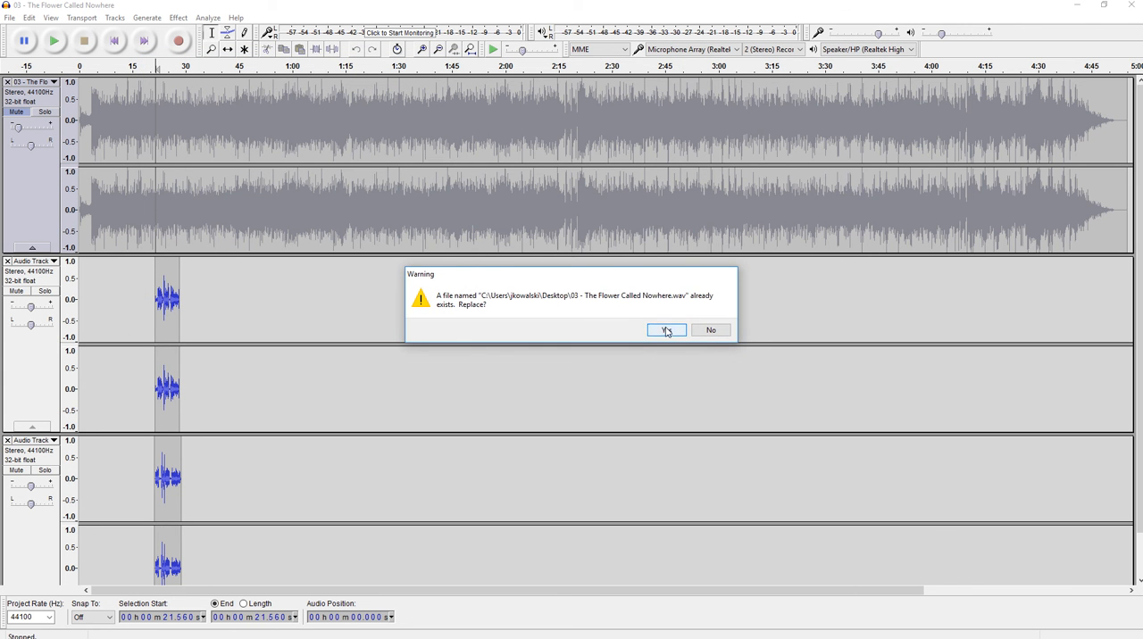
pyautogui.click(667, 330)
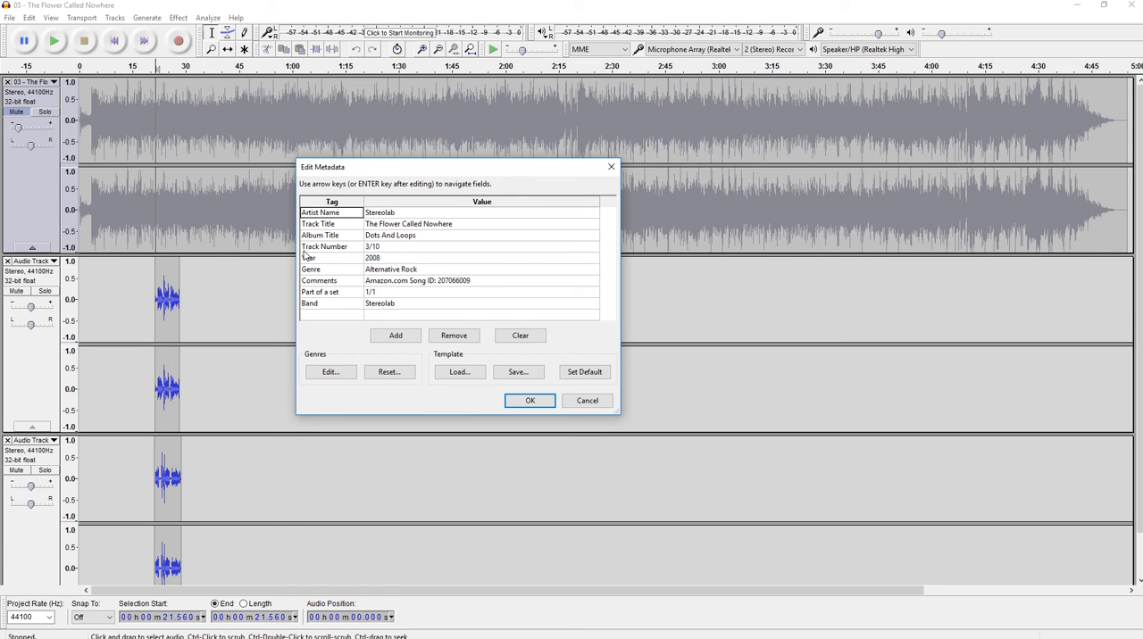
pyautogui.moveTo(462, 331)
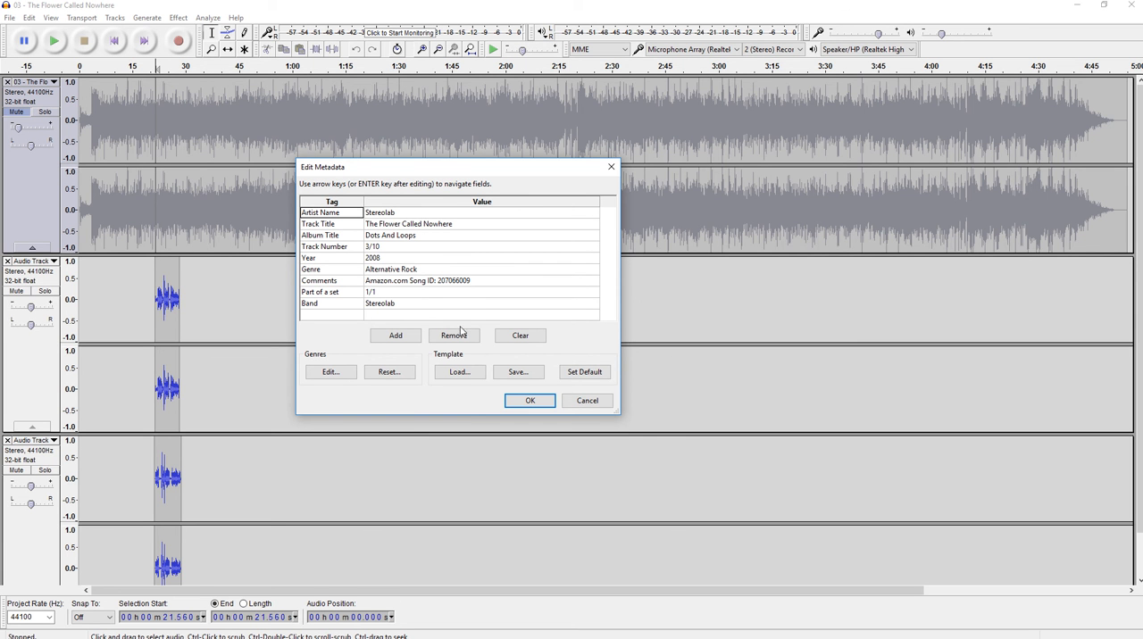
pyautogui.moveTo(405, 295)
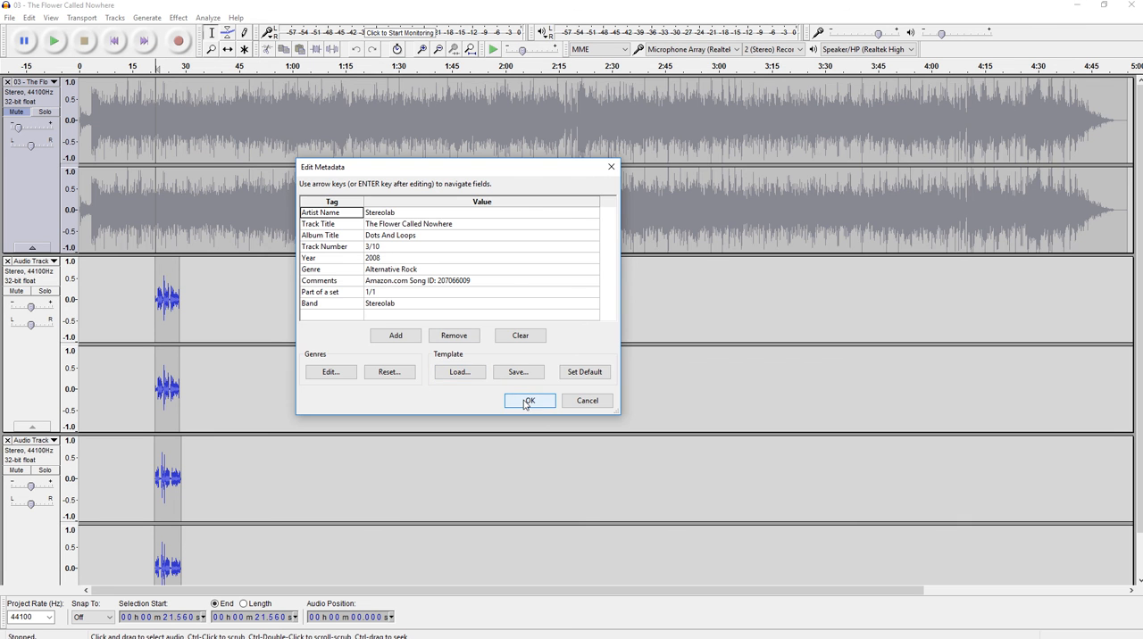
pyautogui.click(528, 400)
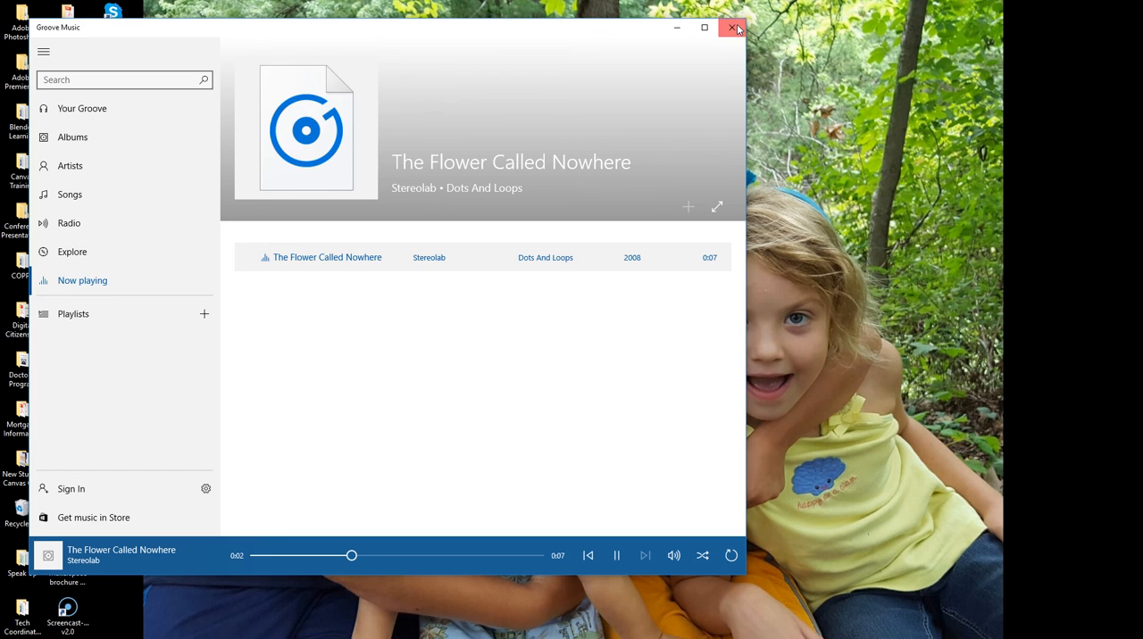
# Close Groove Music after hearing the exported The Flower Called Nowhere WAV.
pyautogui.click(731, 28)
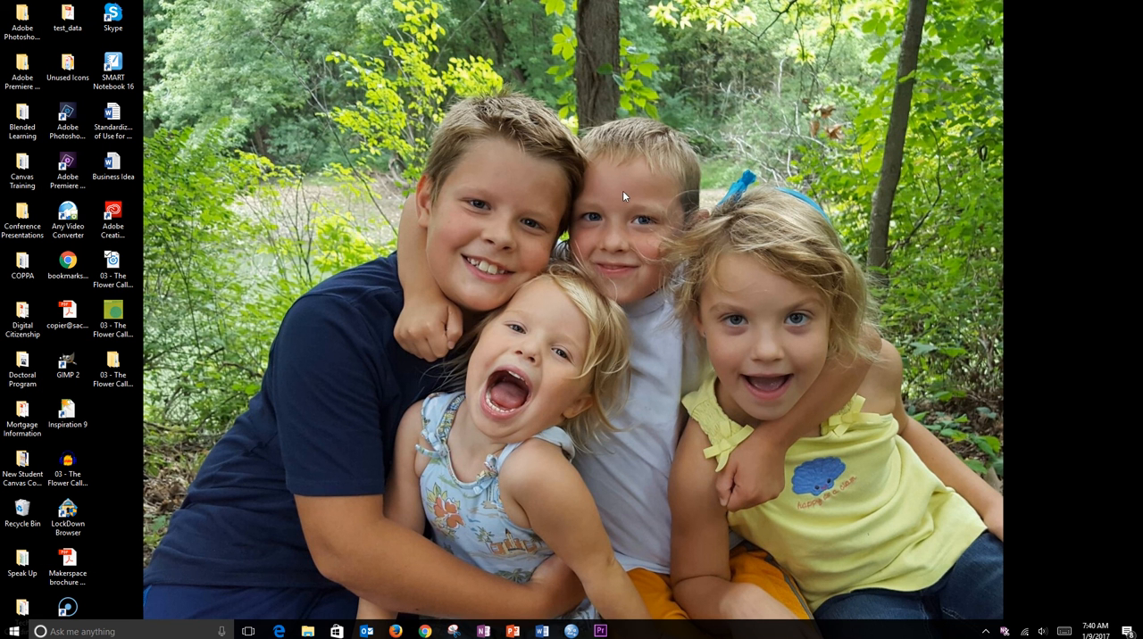